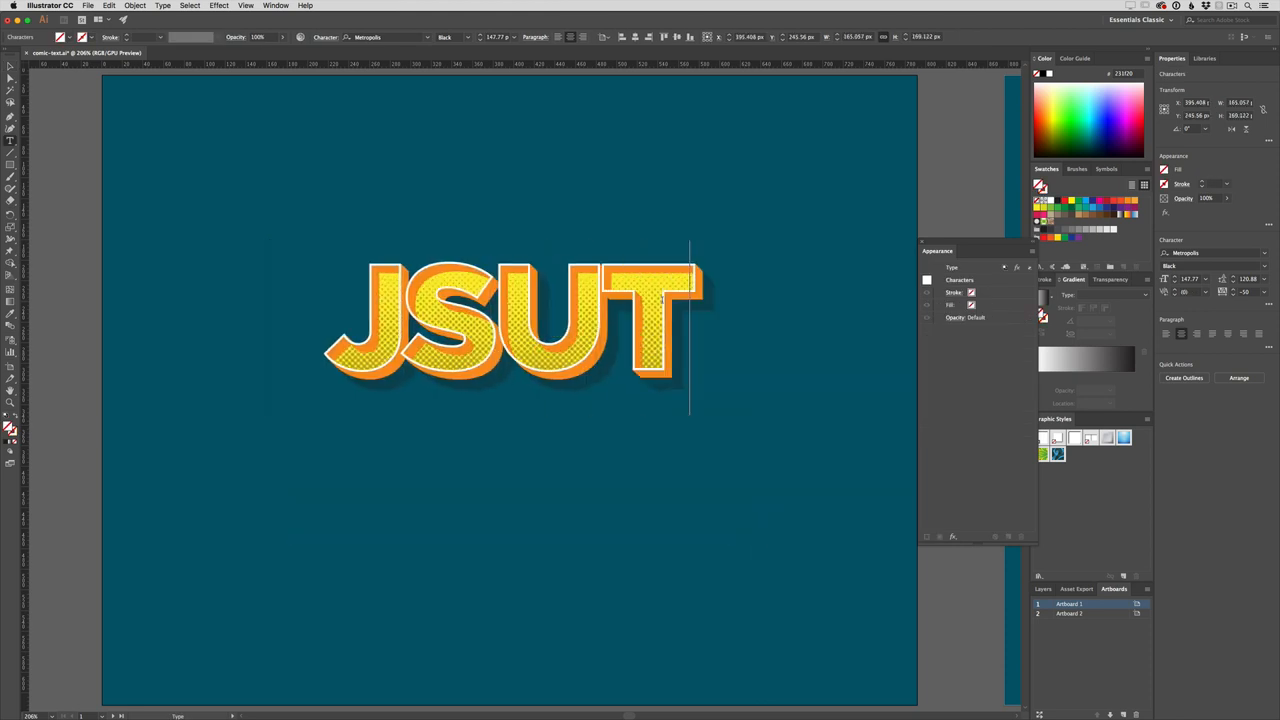
# Add IN to the styled sample word and correct it to spell JUSTIN.
pyautogui.write('IN')
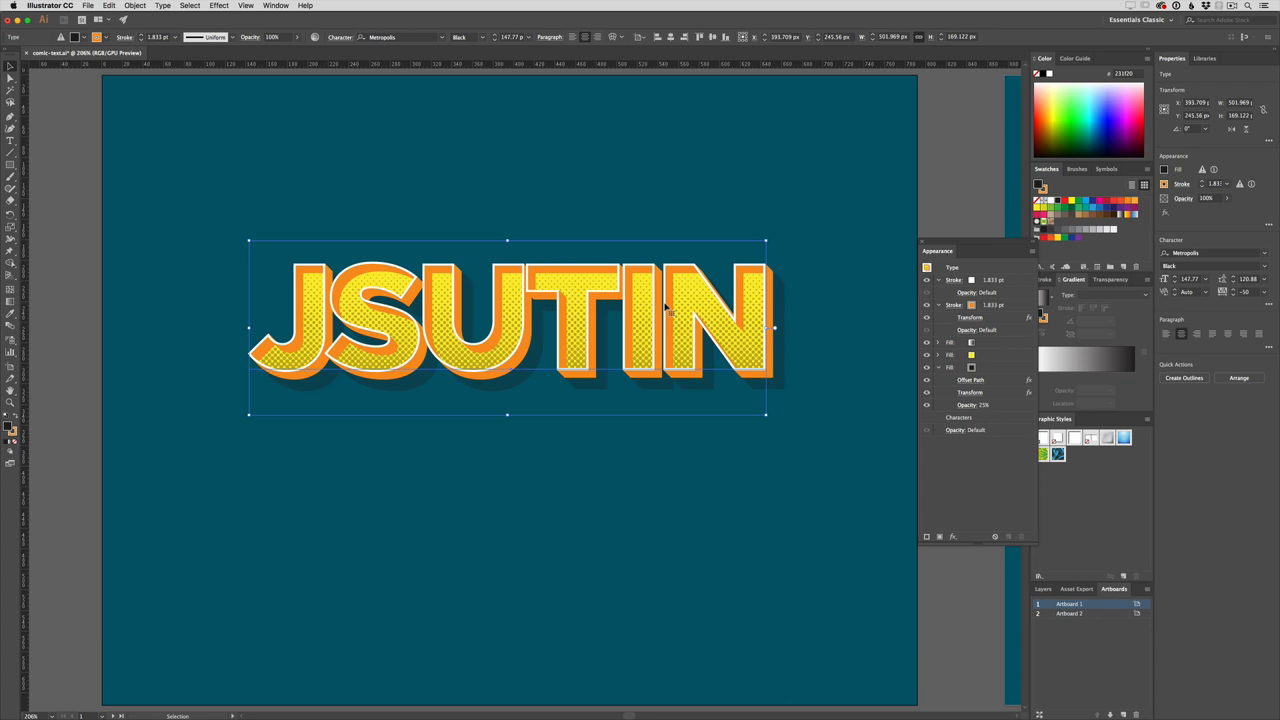
pyautogui.doubleClick(510, 324)
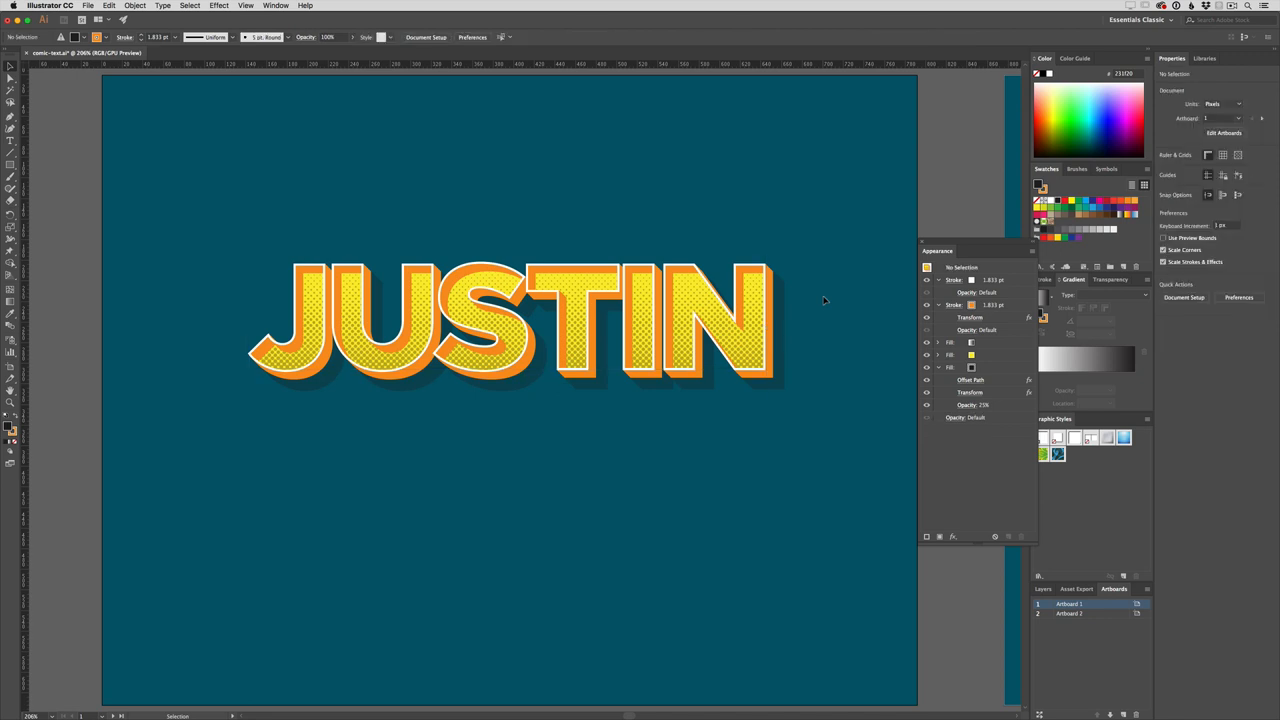
pyautogui.moveTo(816, 312)
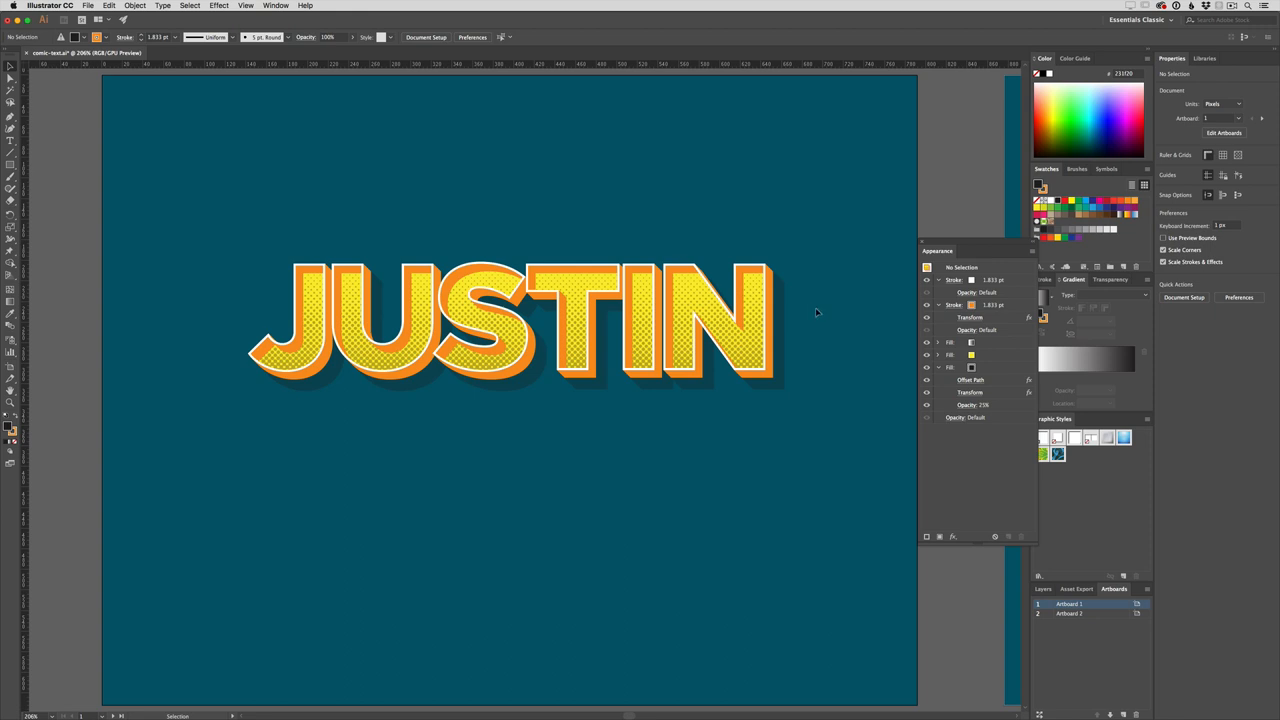
pyautogui.moveTo(964, 470)
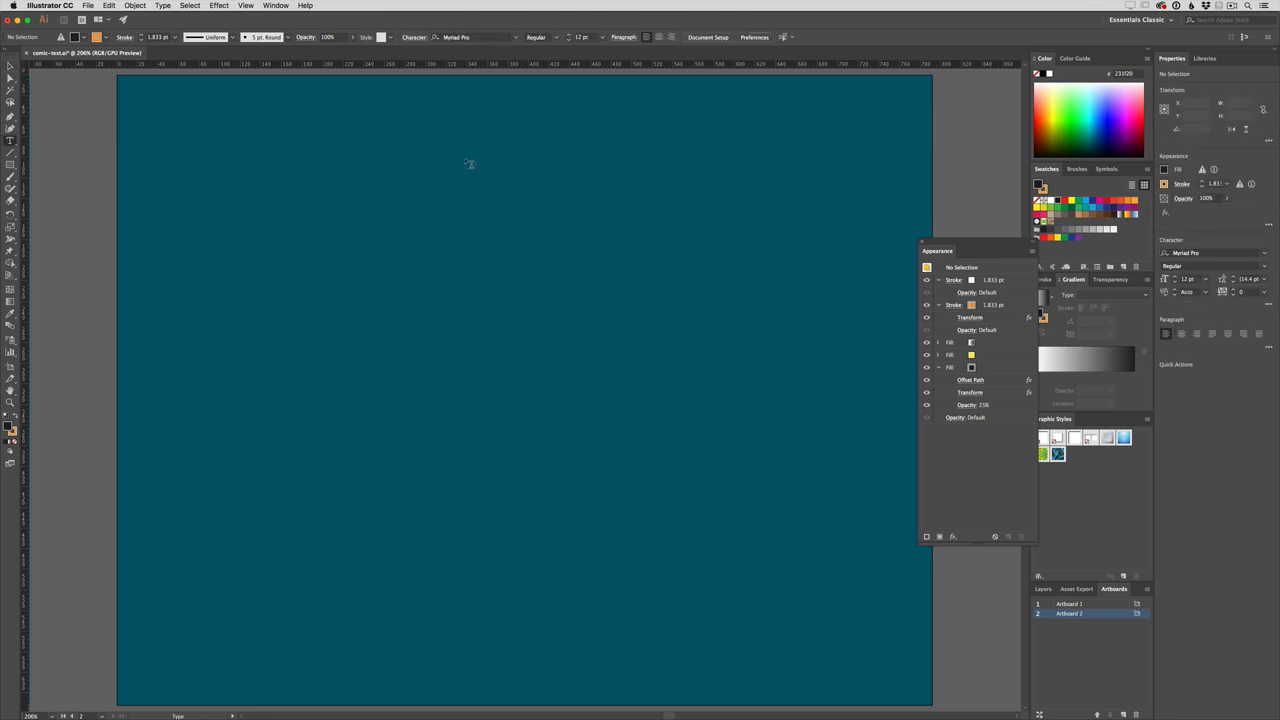
# Choose Montserrat as the typeface and Black as the weight in the Control bar.
pyautogui.click(470, 36)
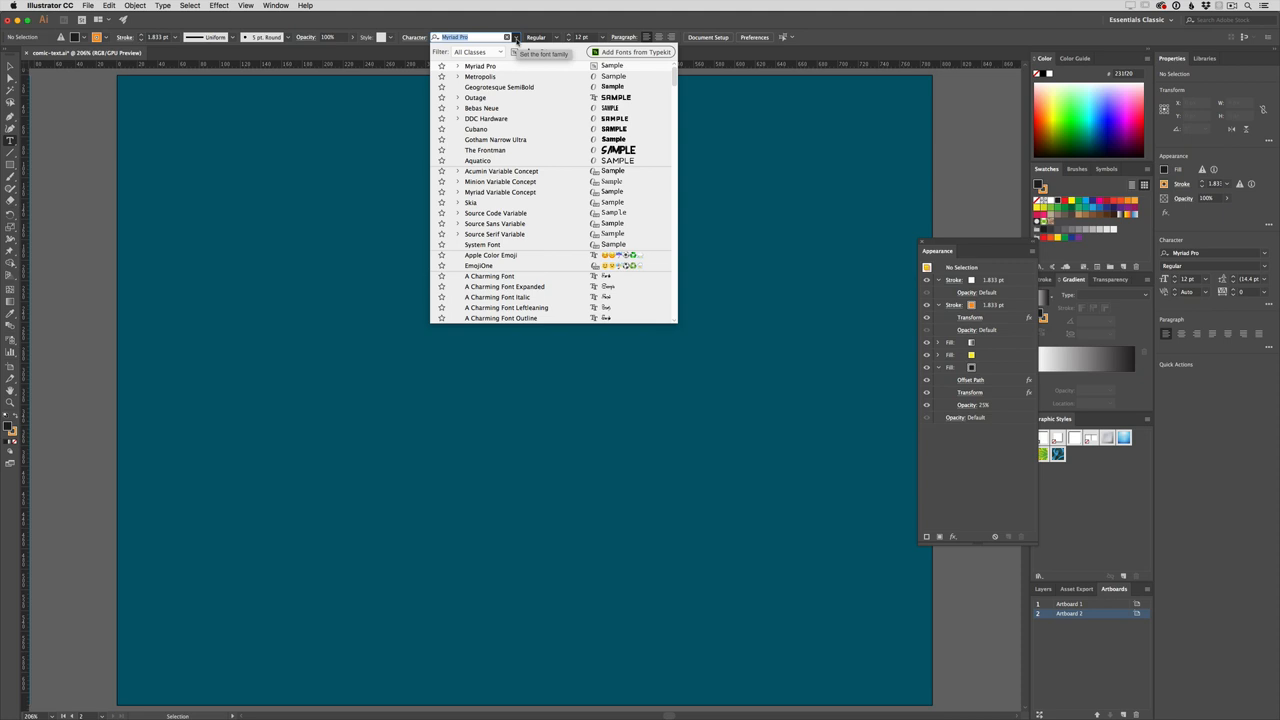
pyautogui.moveTo(512, 76)
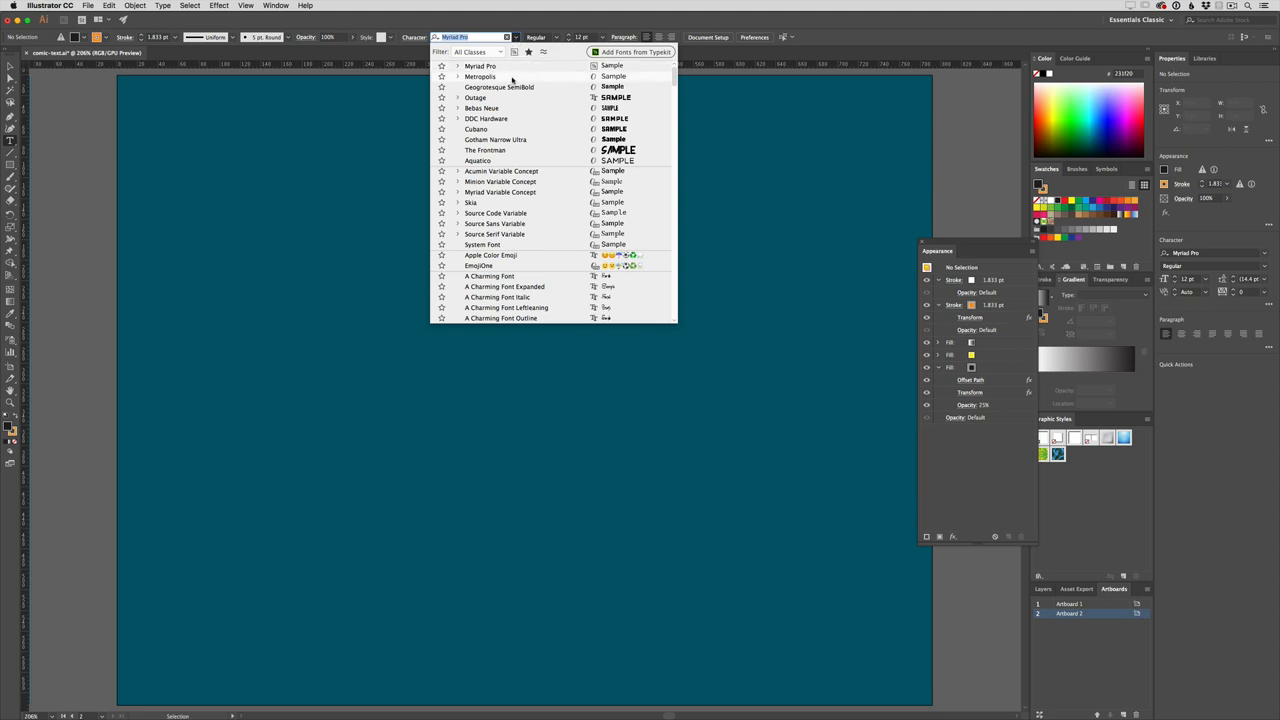
pyautogui.click(480, 76)
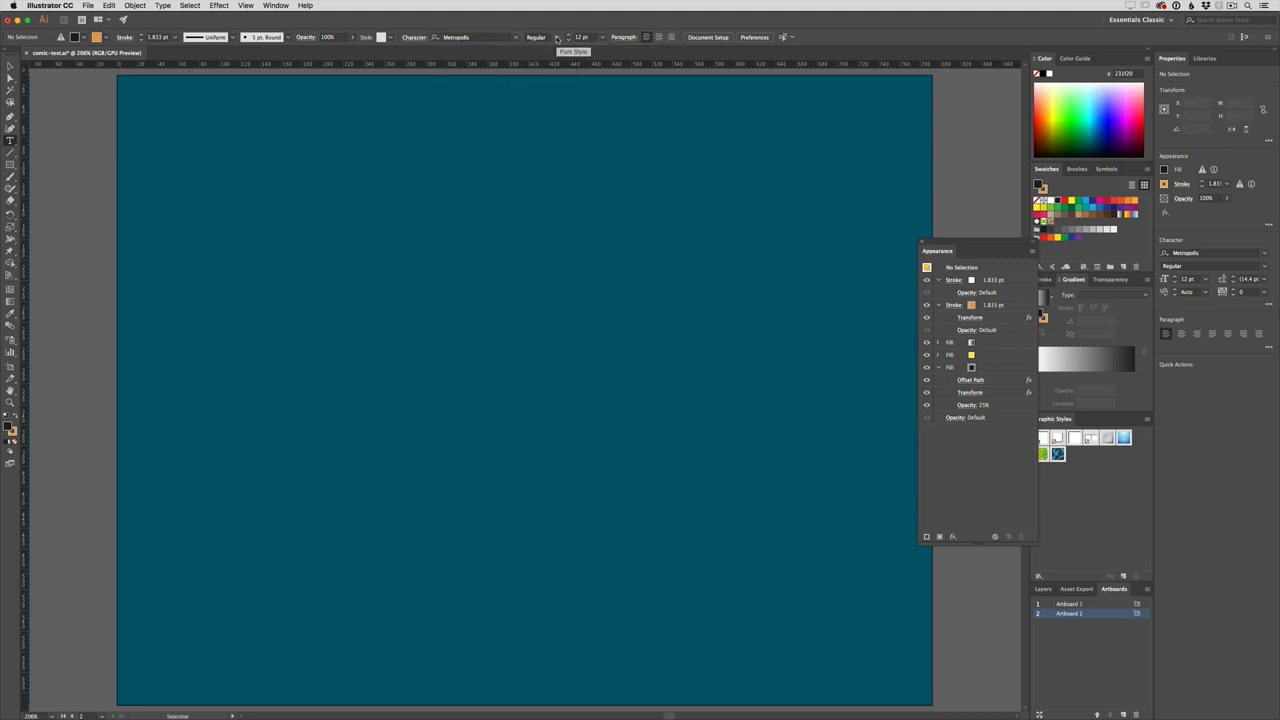
pyautogui.click(556, 36)
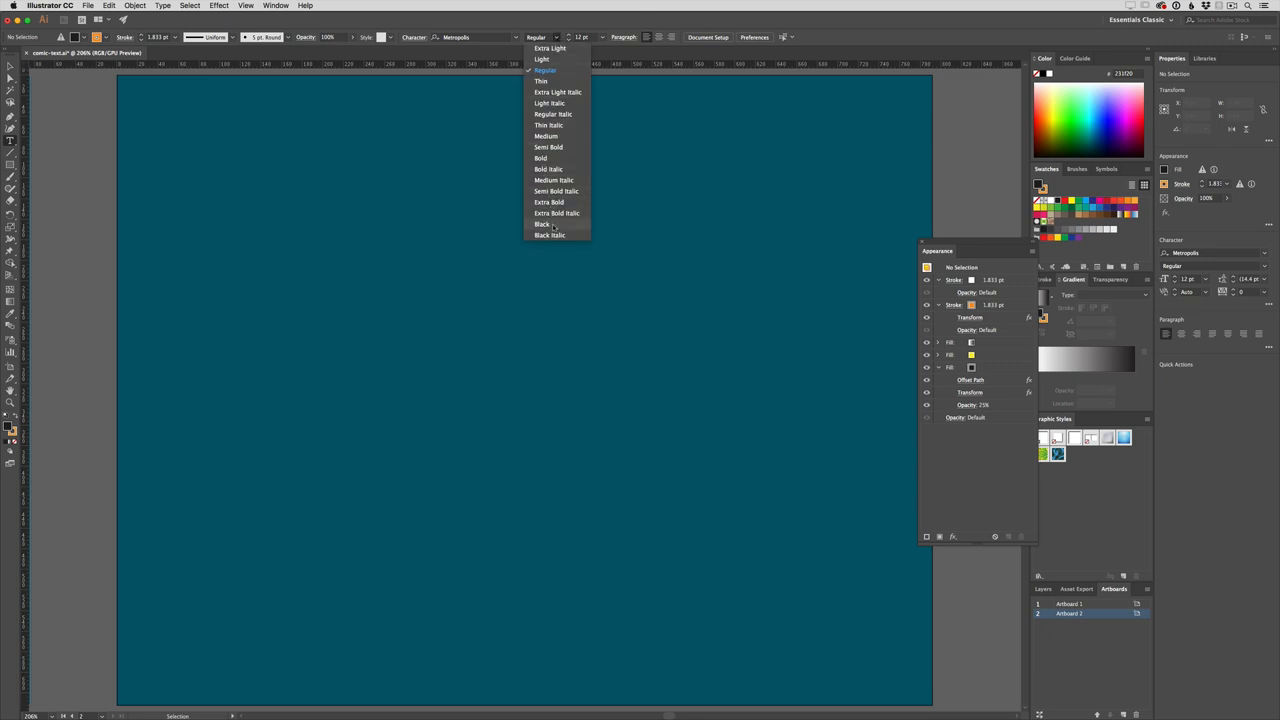
pyautogui.click(542, 224)
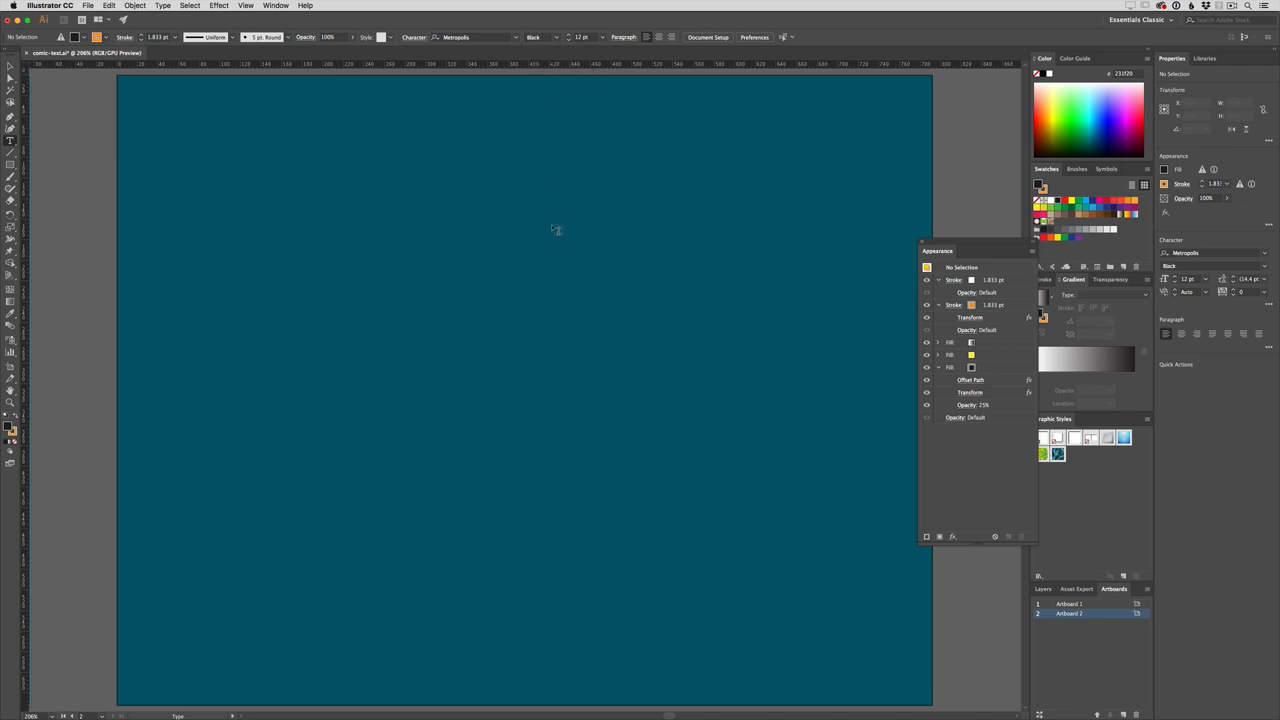
pyautogui.moveTo(582, 36)
pyautogui.write('150')
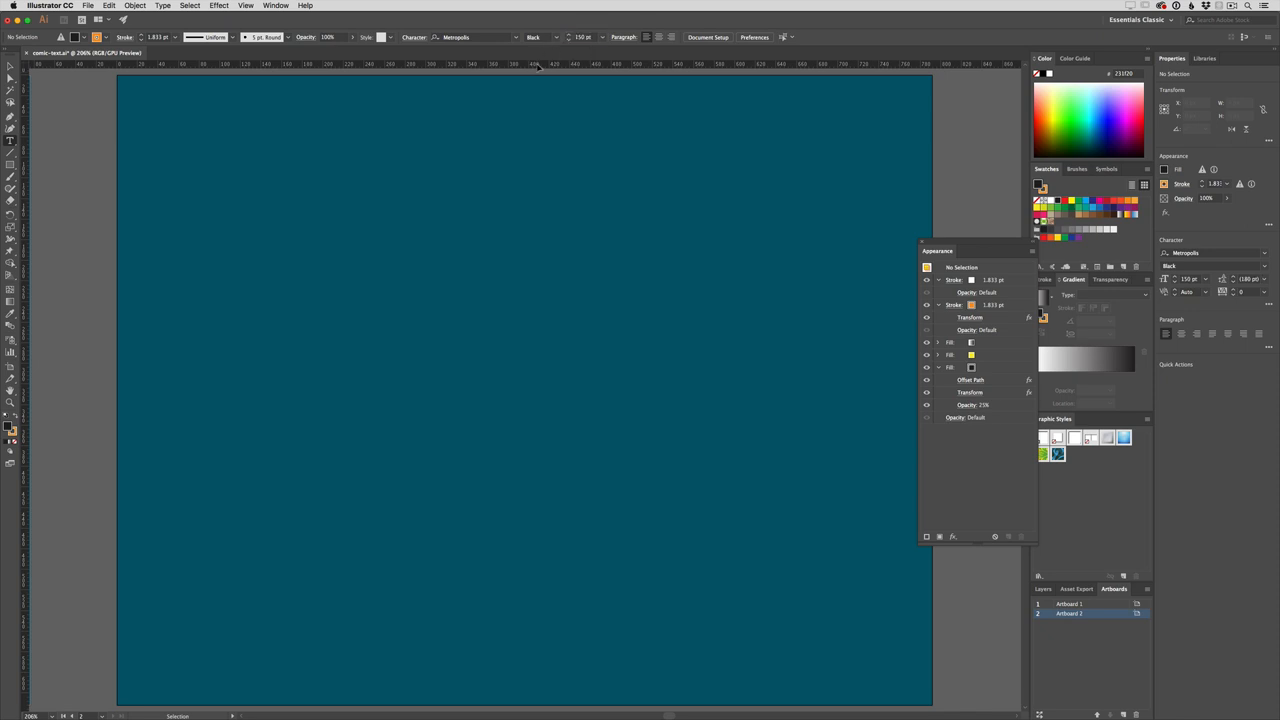
# Switch the ruler units to Pixels before placing the black word COMIC.
pyautogui.rightClick(540, 64)
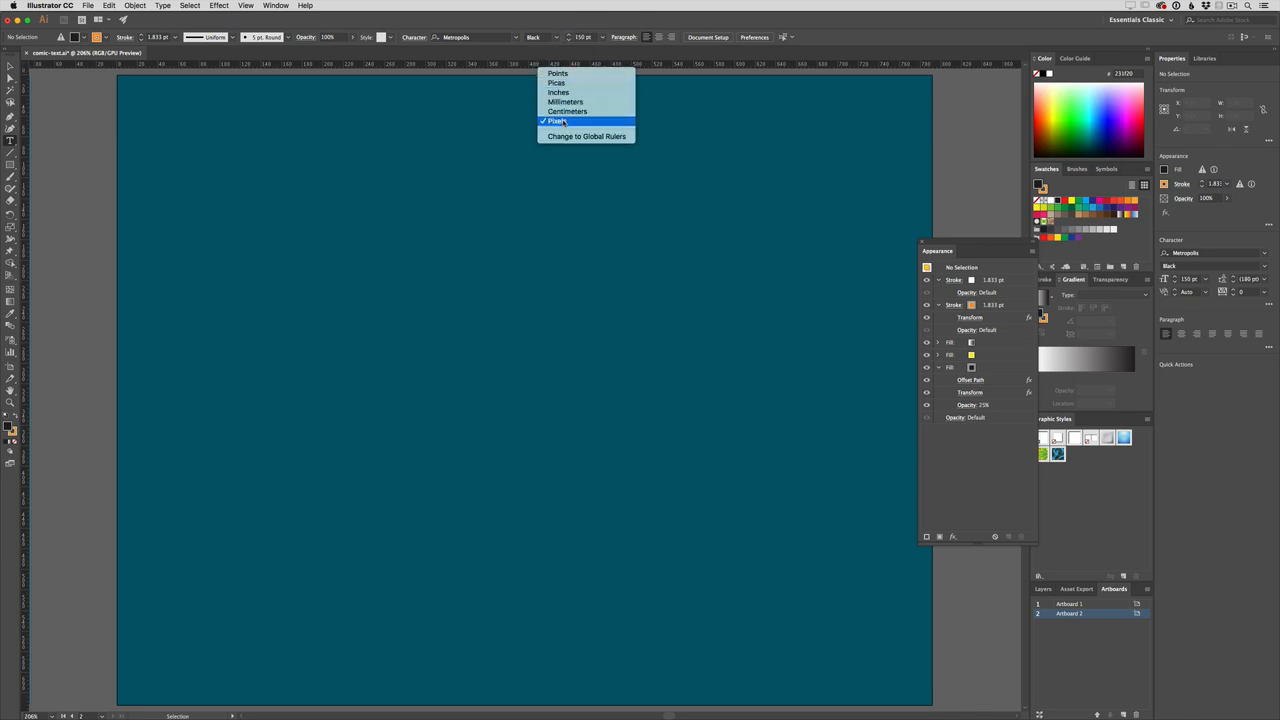
pyautogui.click(558, 120)
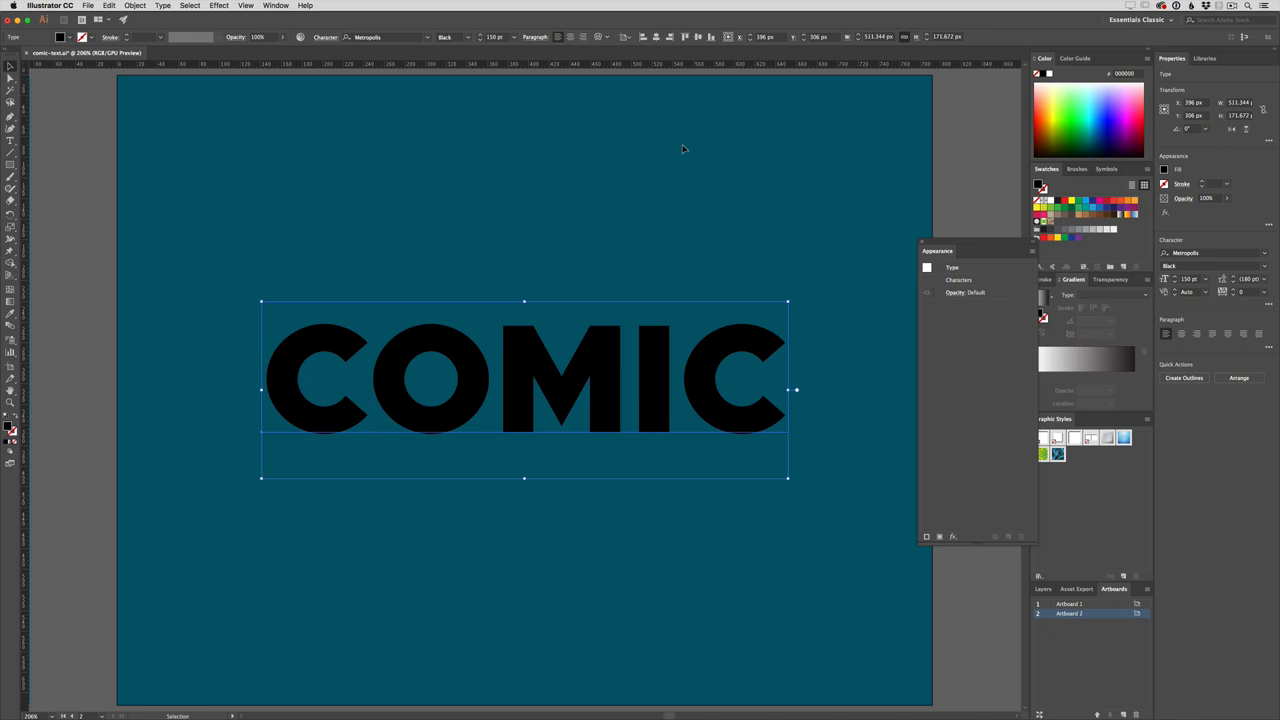
pyautogui.moveTo(44, 370)
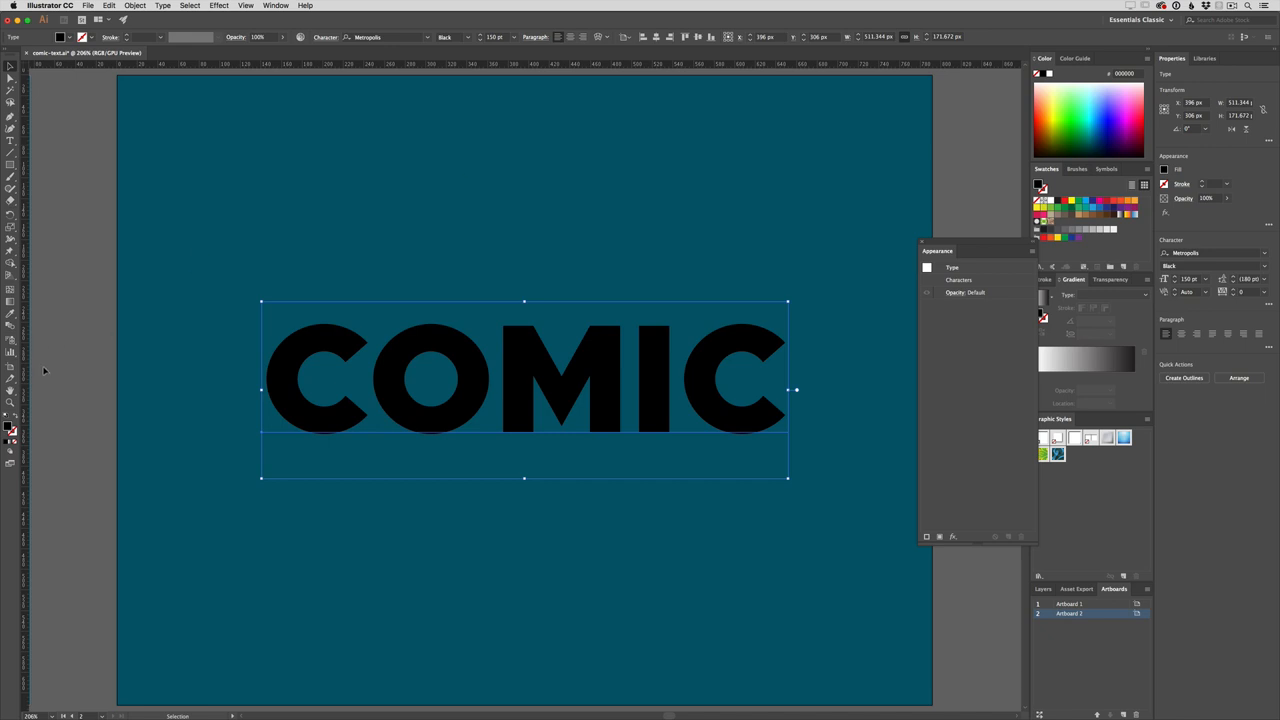
pyautogui.moveTo(592, 448)
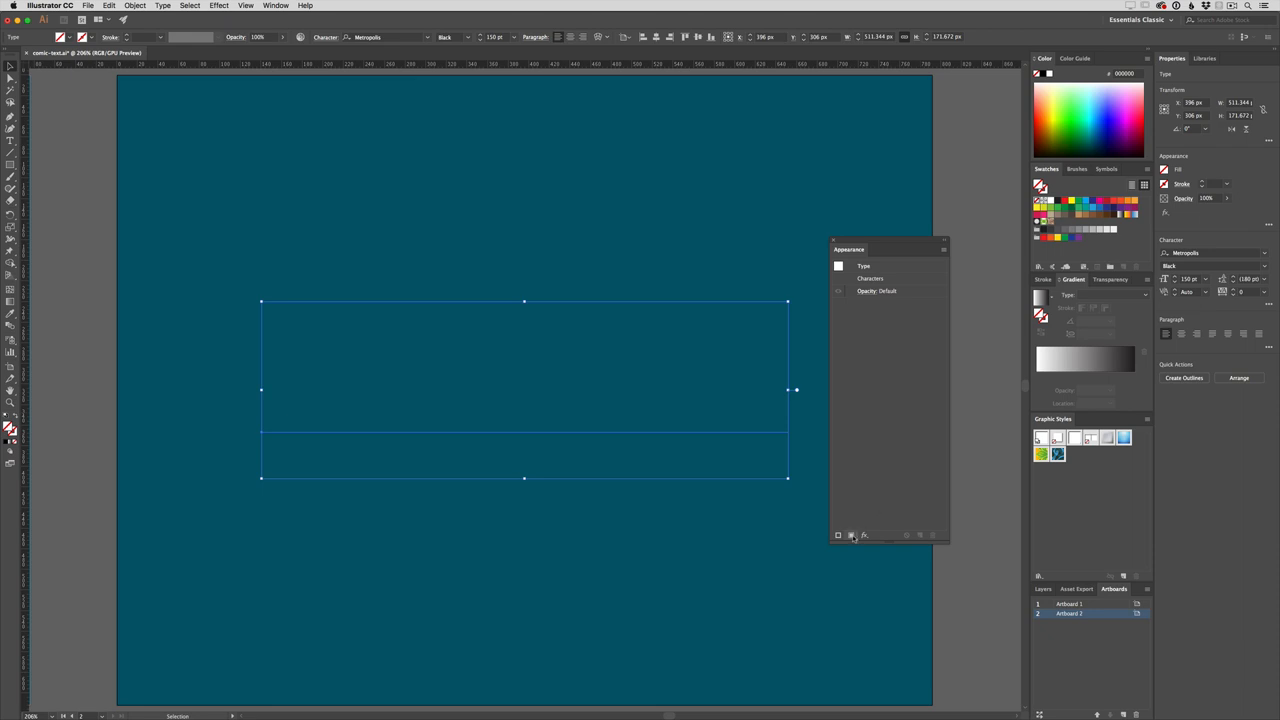
pyautogui.moveTo(852, 536)
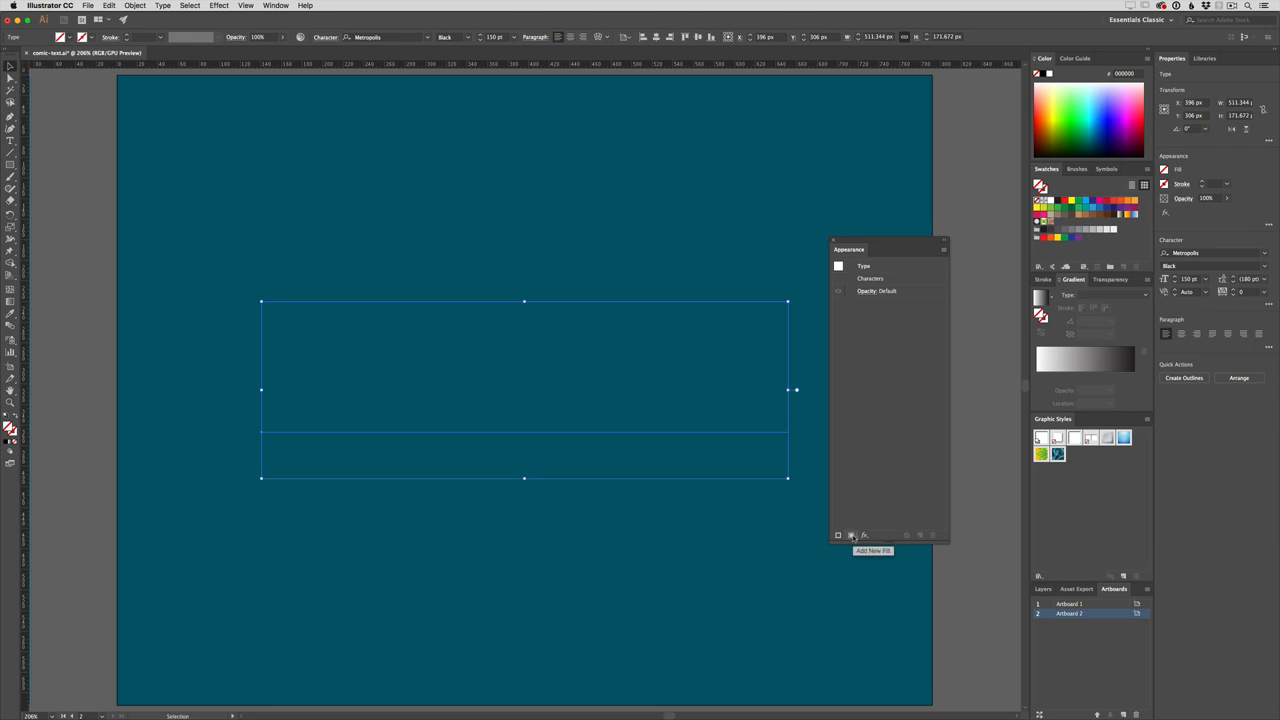
# Add an object-level fill and a stroke layer to COMIC in the Appearance panel.
pyautogui.click(852, 536)
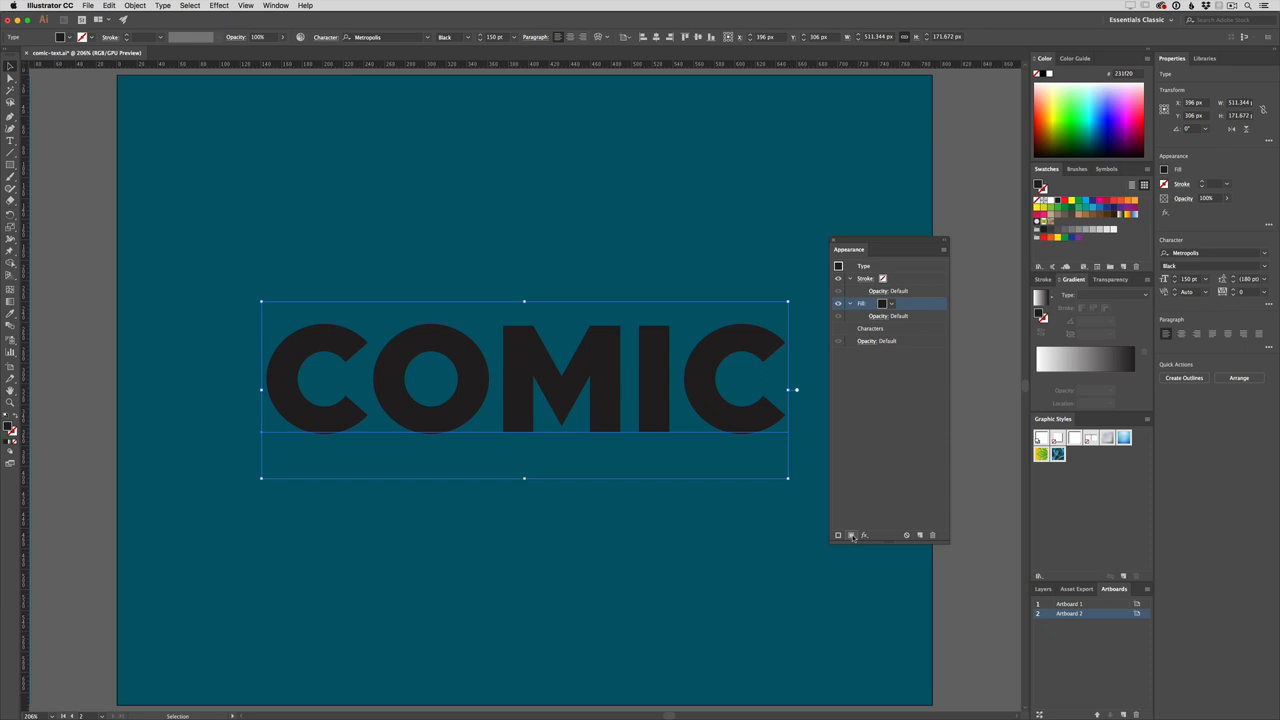
pyautogui.click(838, 536)
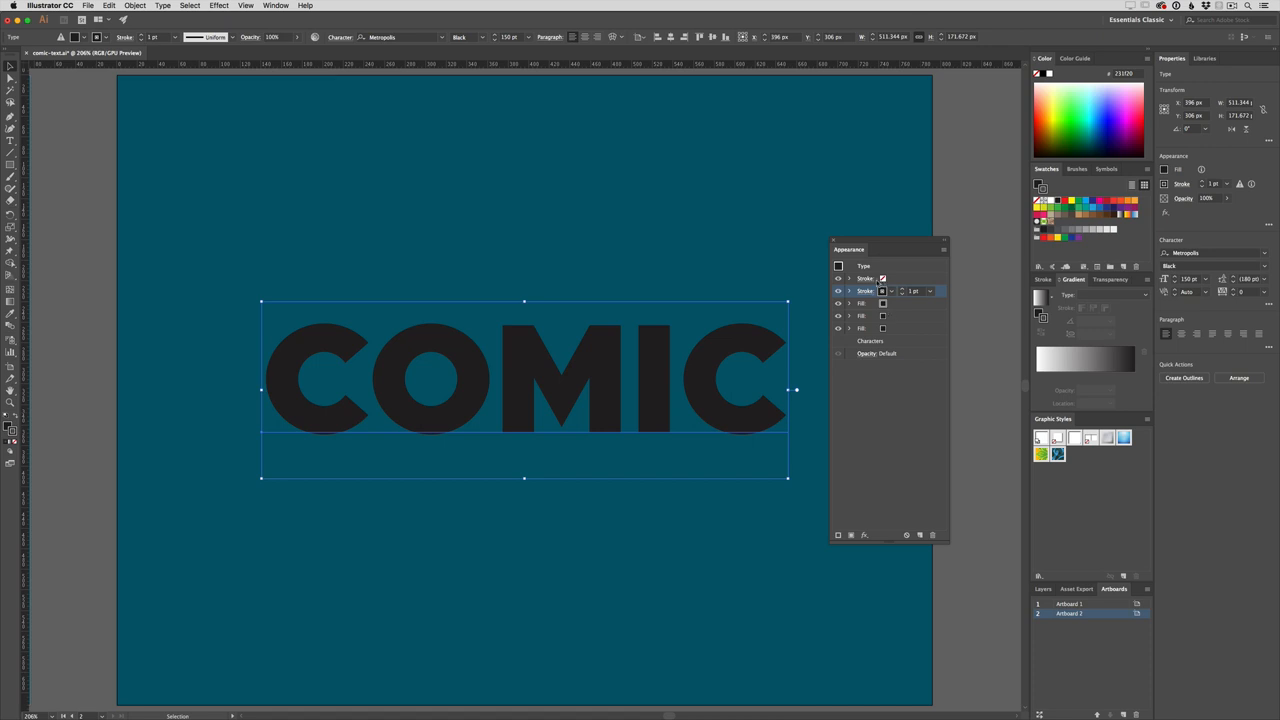
# Colour the fill yellow, the top stroke white and the second stroke orange.
pyautogui.click(884, 304)
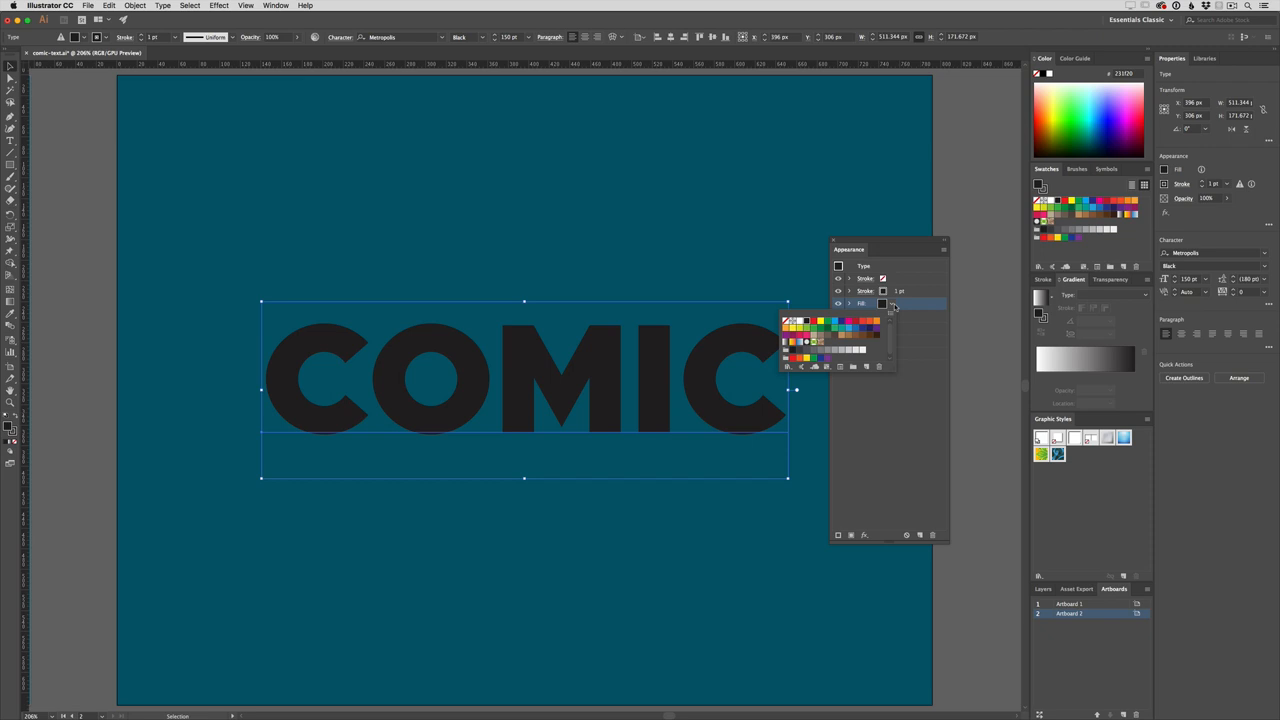
pyautogui.moveTo(820, 330)
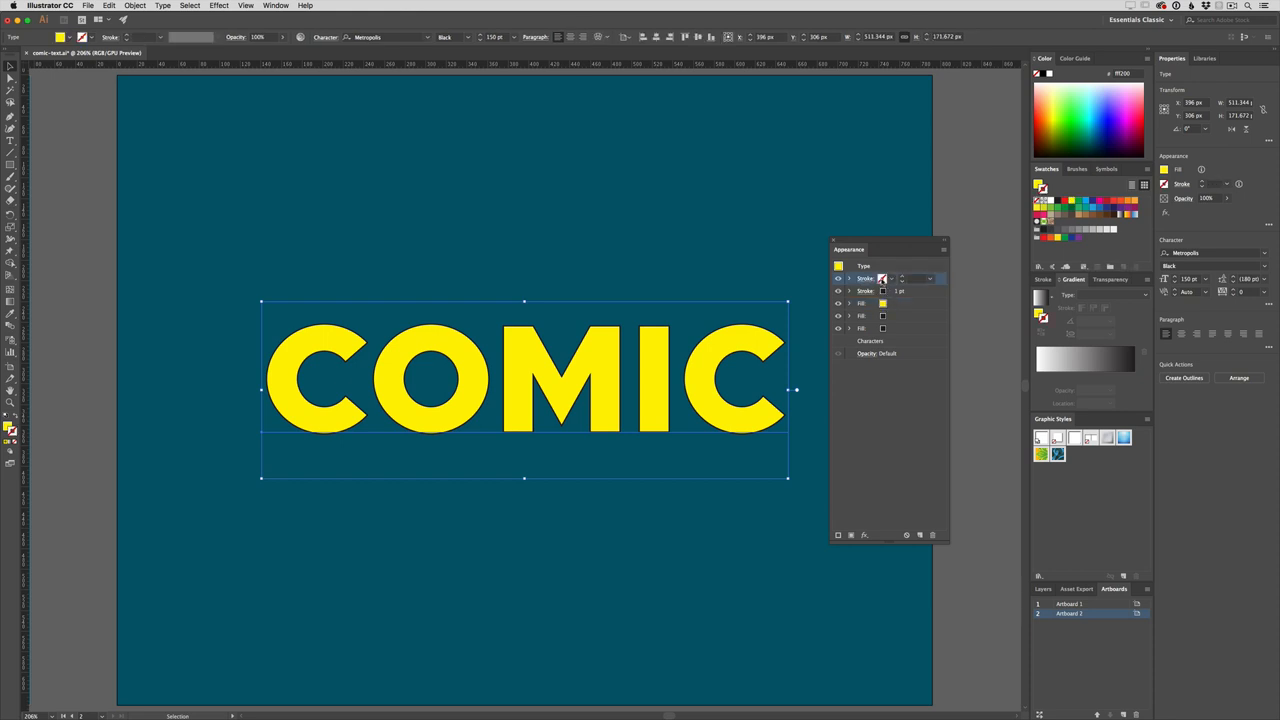
pyautogui.click(892, 278)
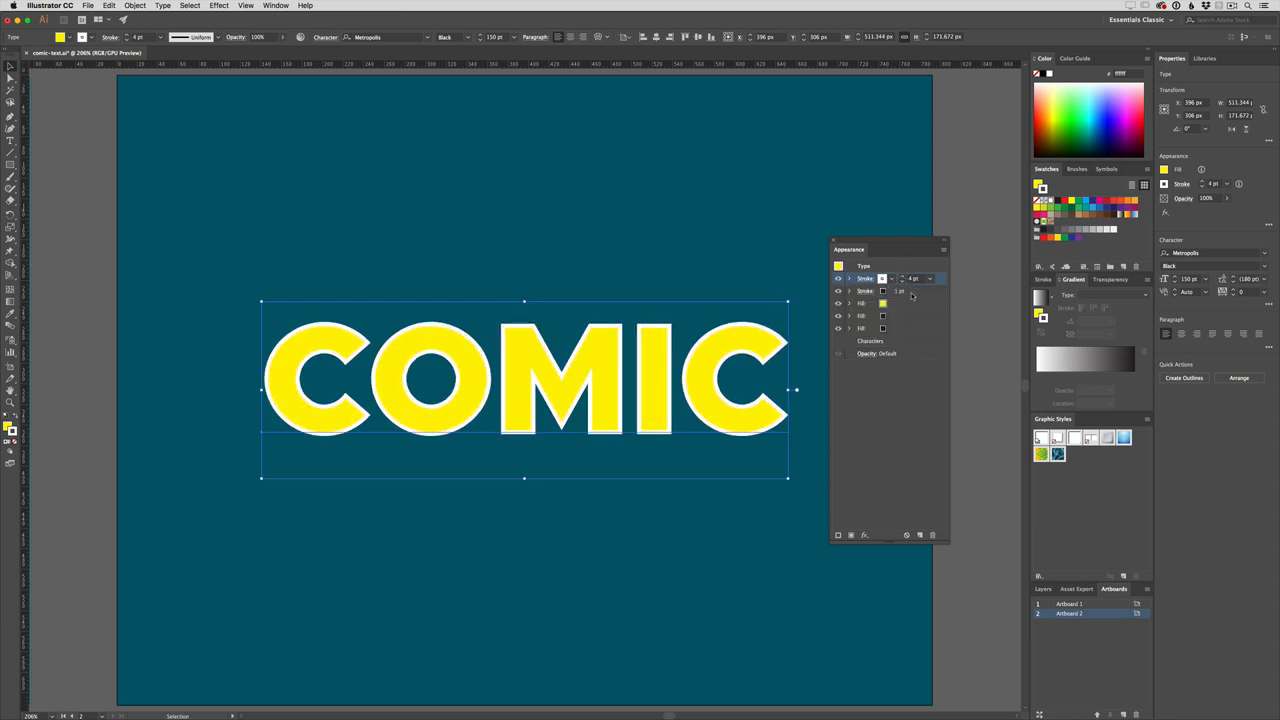
pyautogui.click(884, 292)
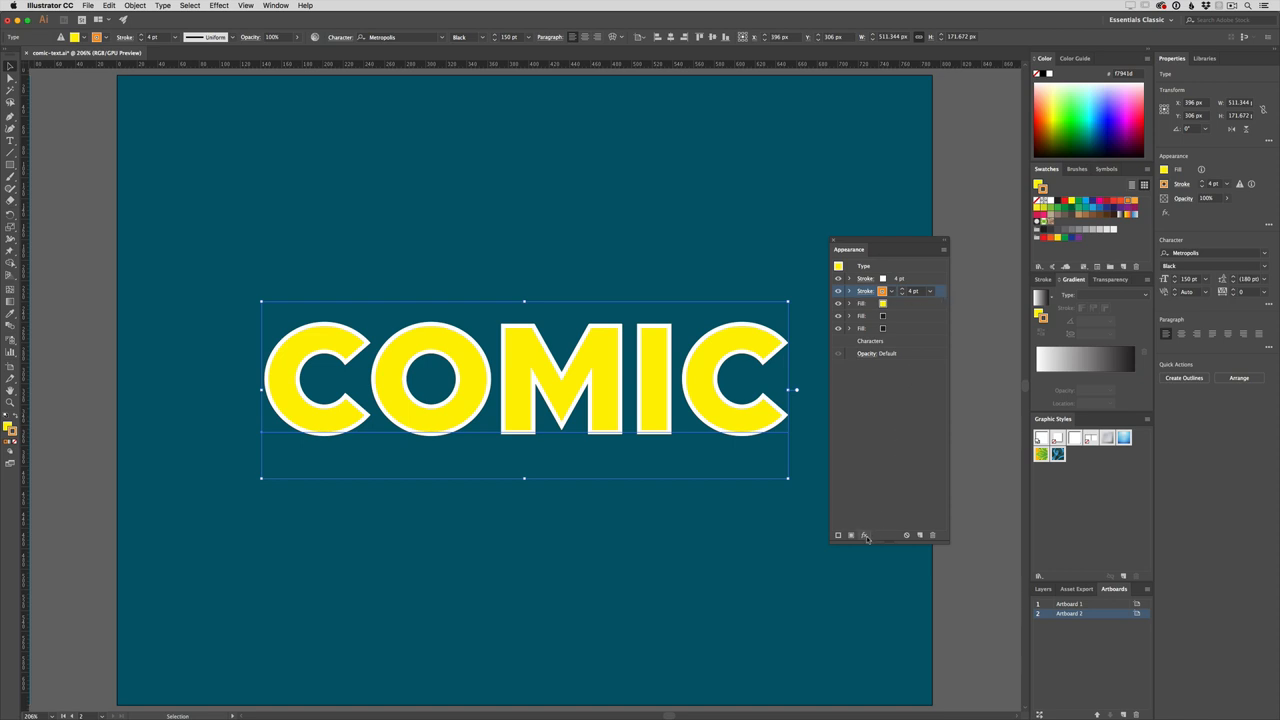
# Apply a Transform effect with an offset and 30 copies to build the orange depth extrusion.
pyautogui.click(852, 536)
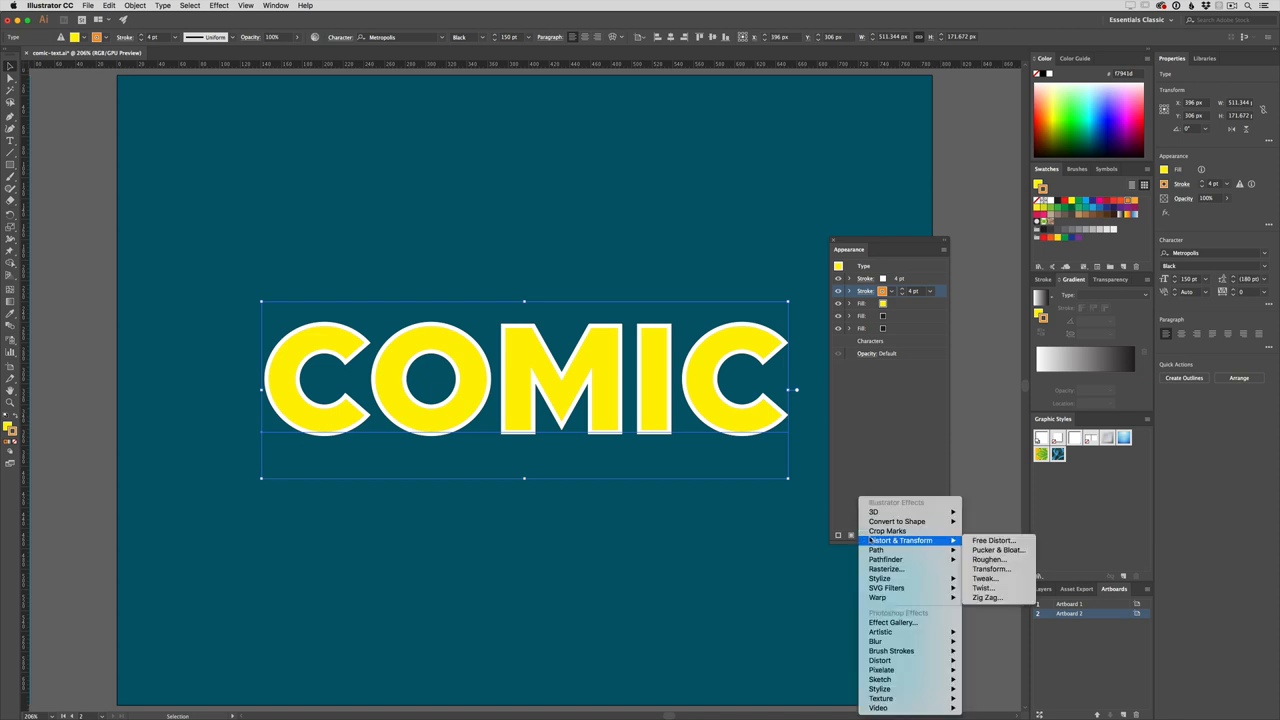
pyautogui.click(1010, 576)
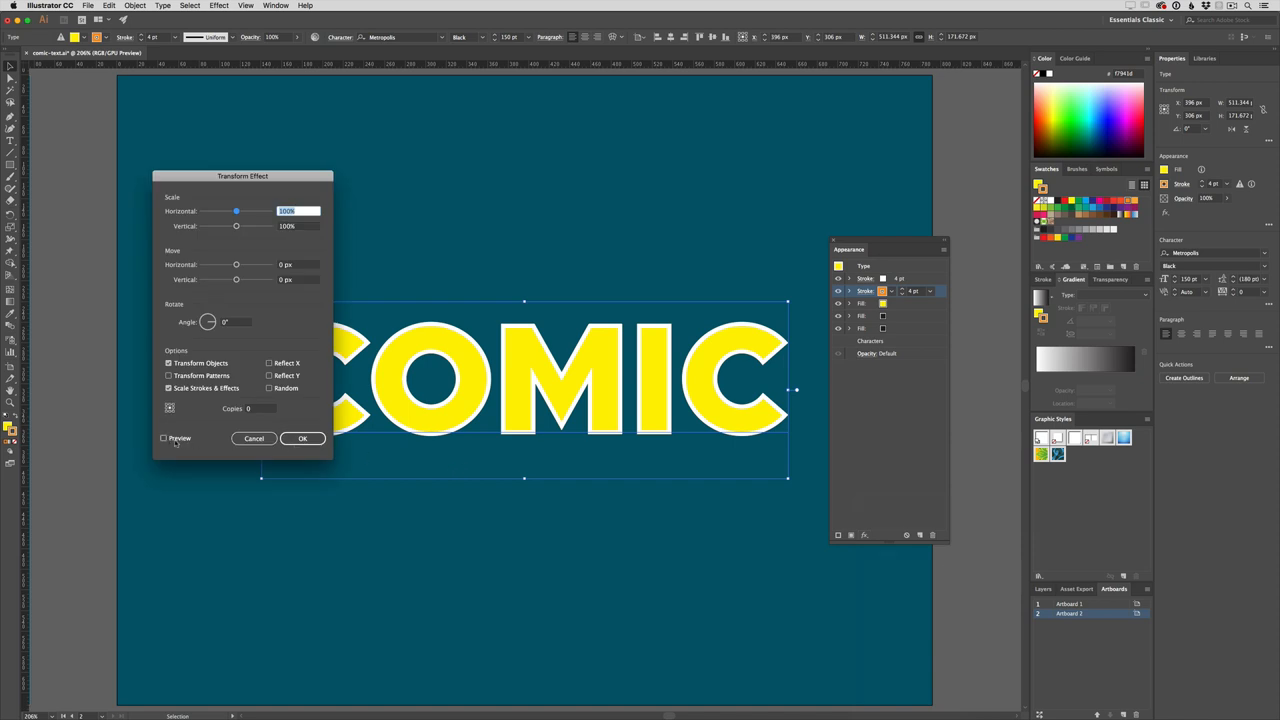
pyautogui.click(164, 438)
pyautogui.write('0.1')
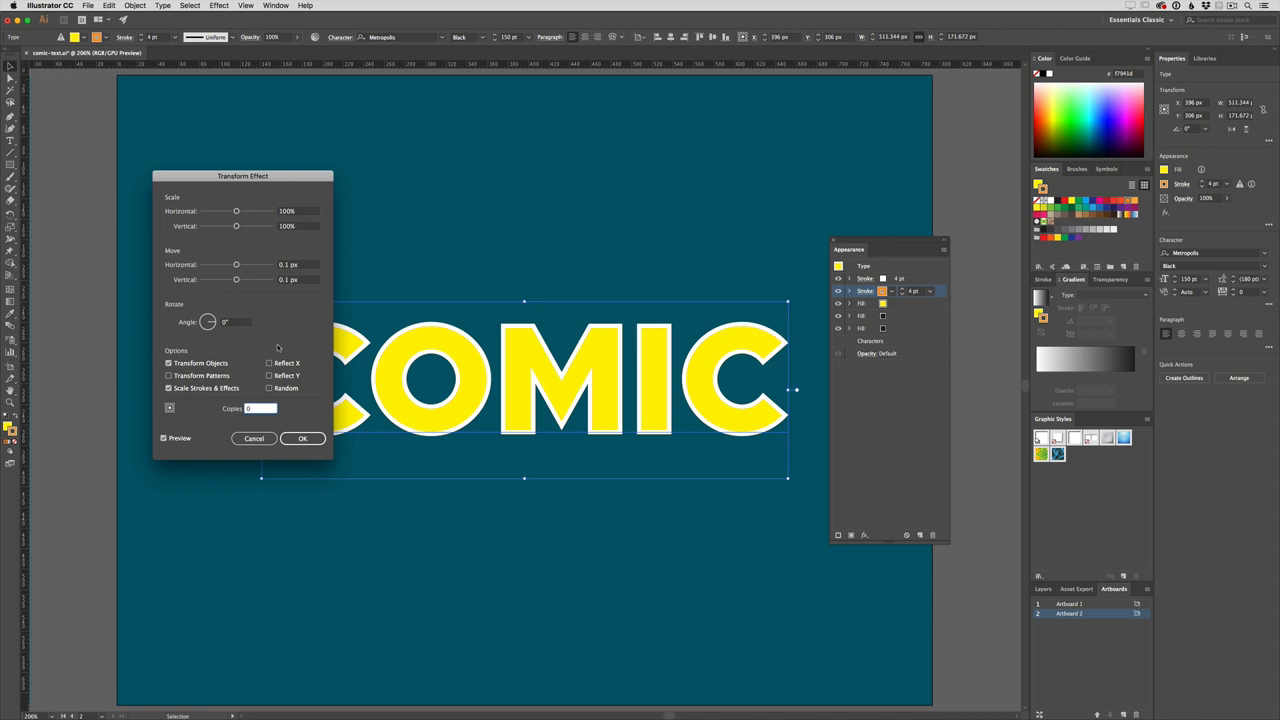
pyautogui.write('30')
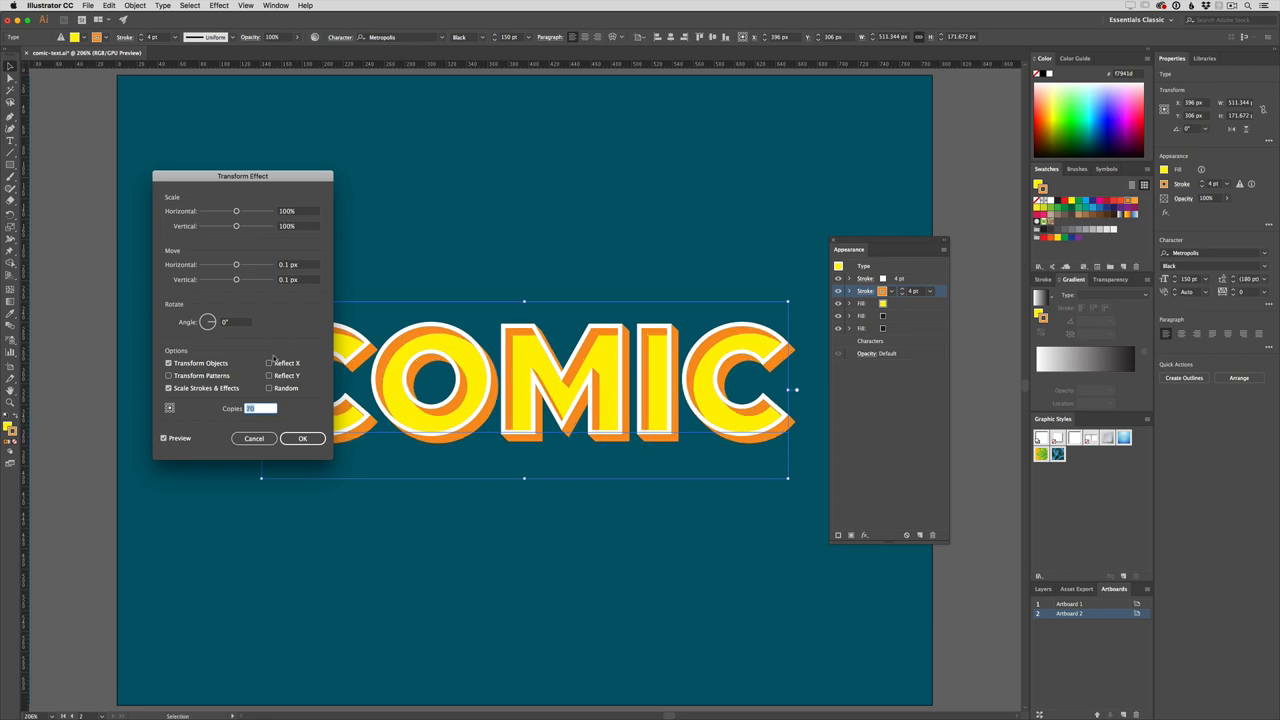
pyautogui.moveTo(532, 444)
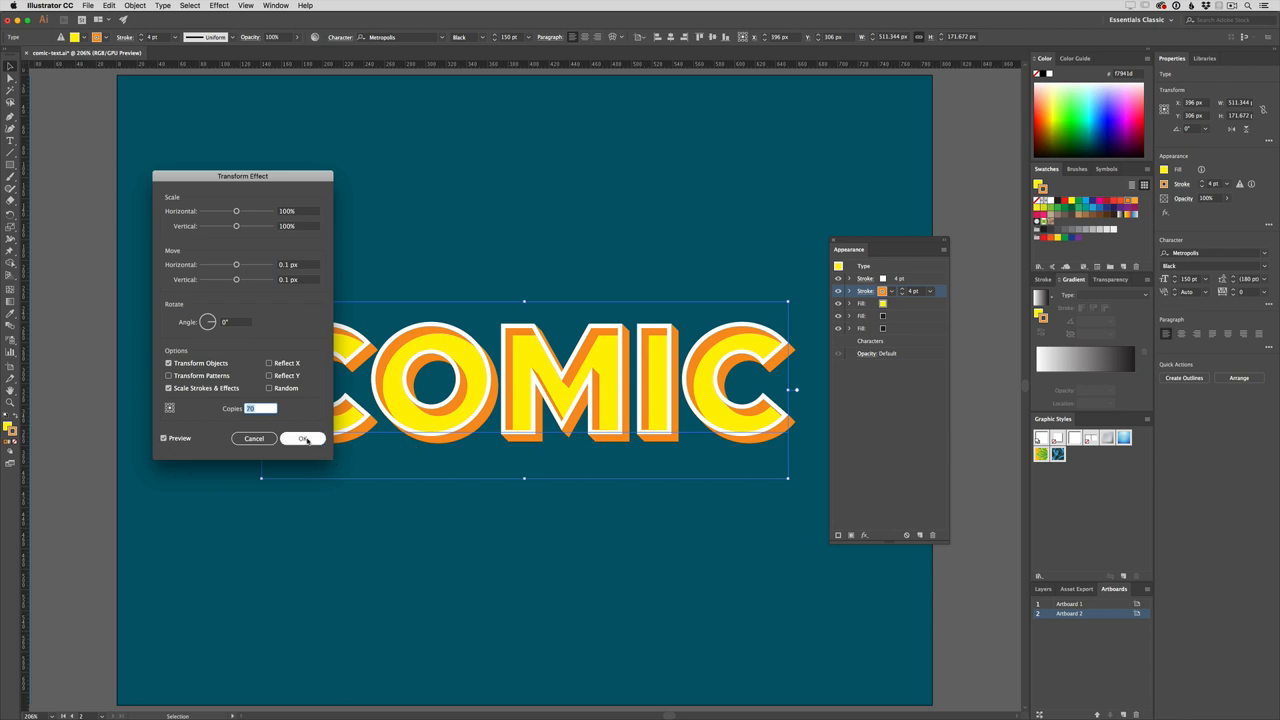
pyautogui.click(304, 438)
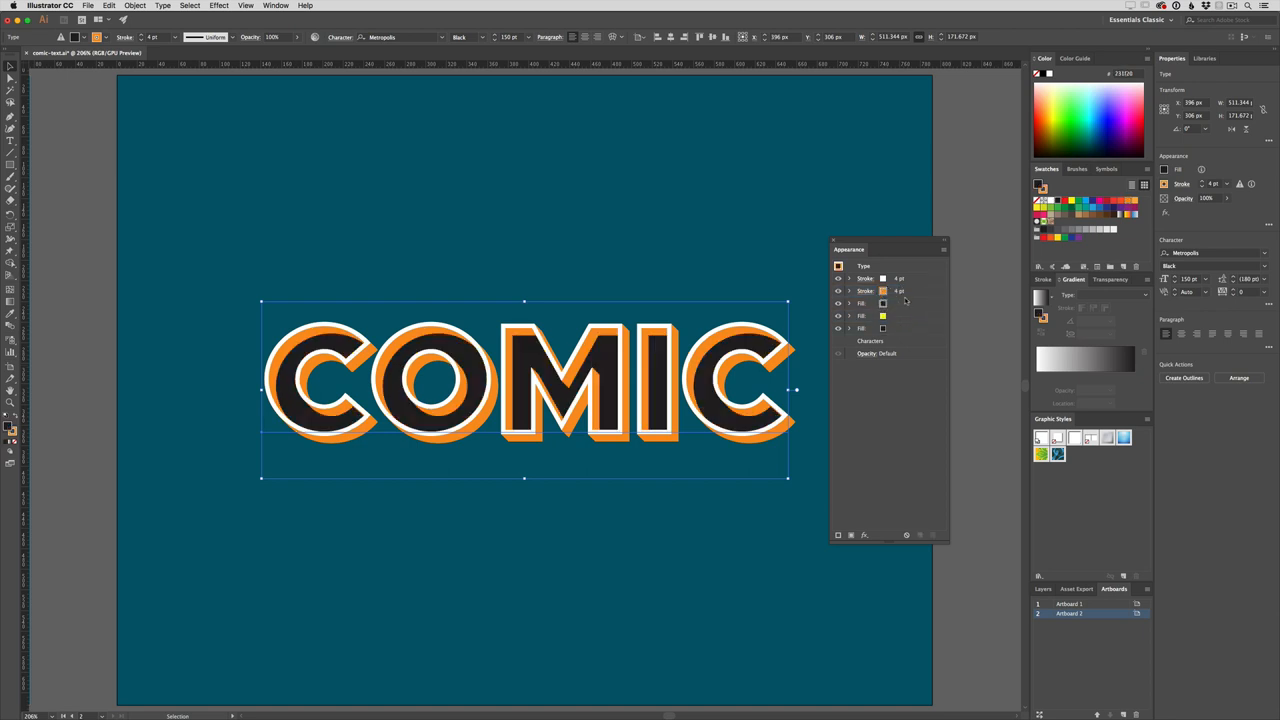
# Set the new top fill to the white-to-black gradient swatch.
pyautogui.click(884, 304)
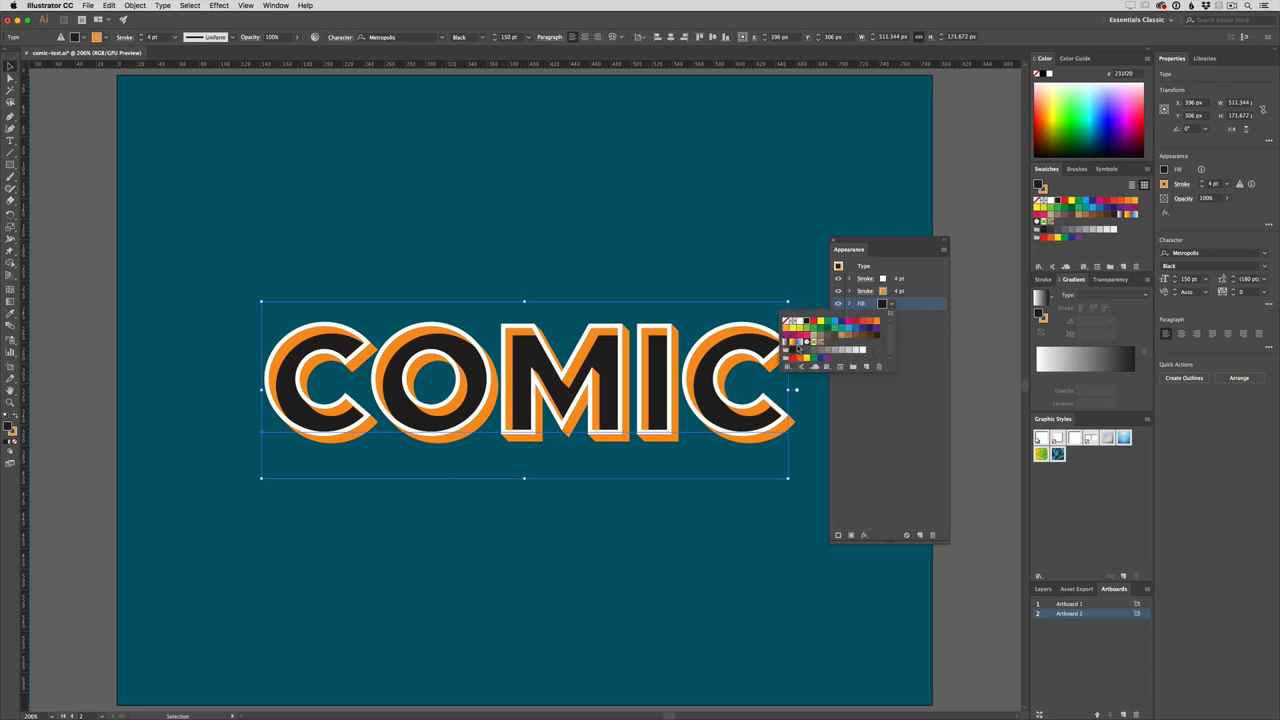
pyautogui.moveTo(792, 348)
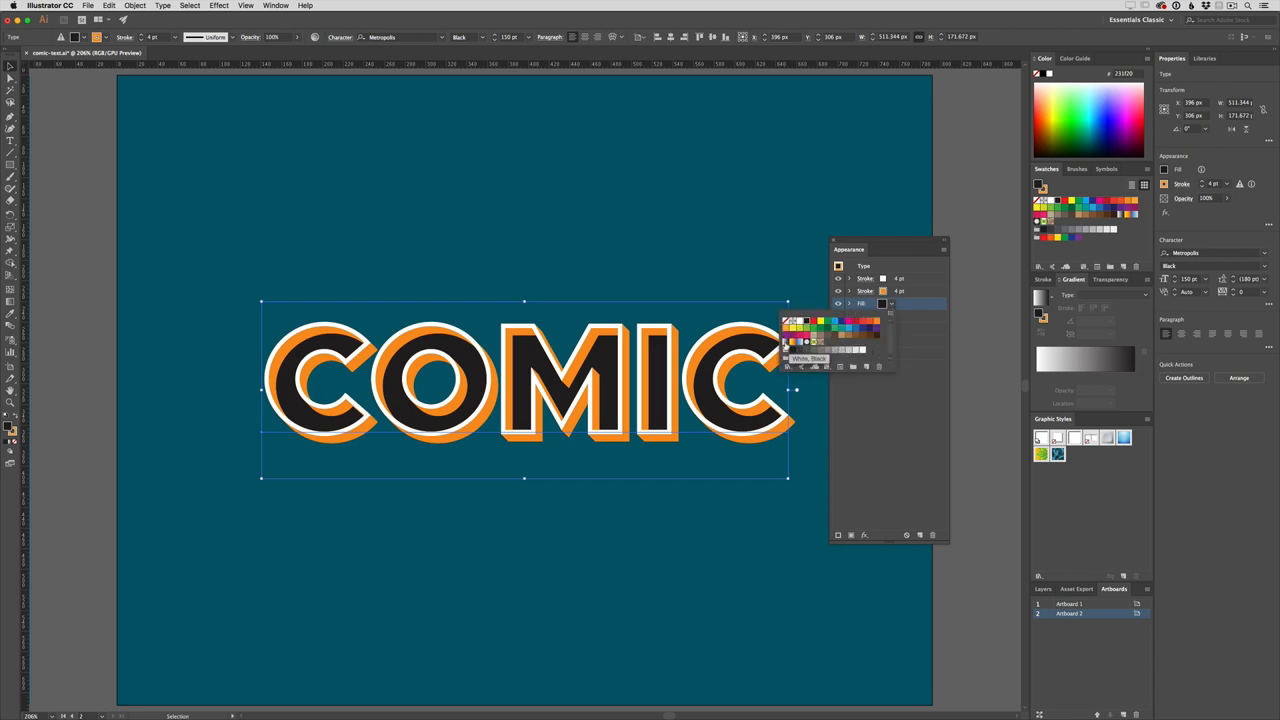
pyautogui.click(784, 320)
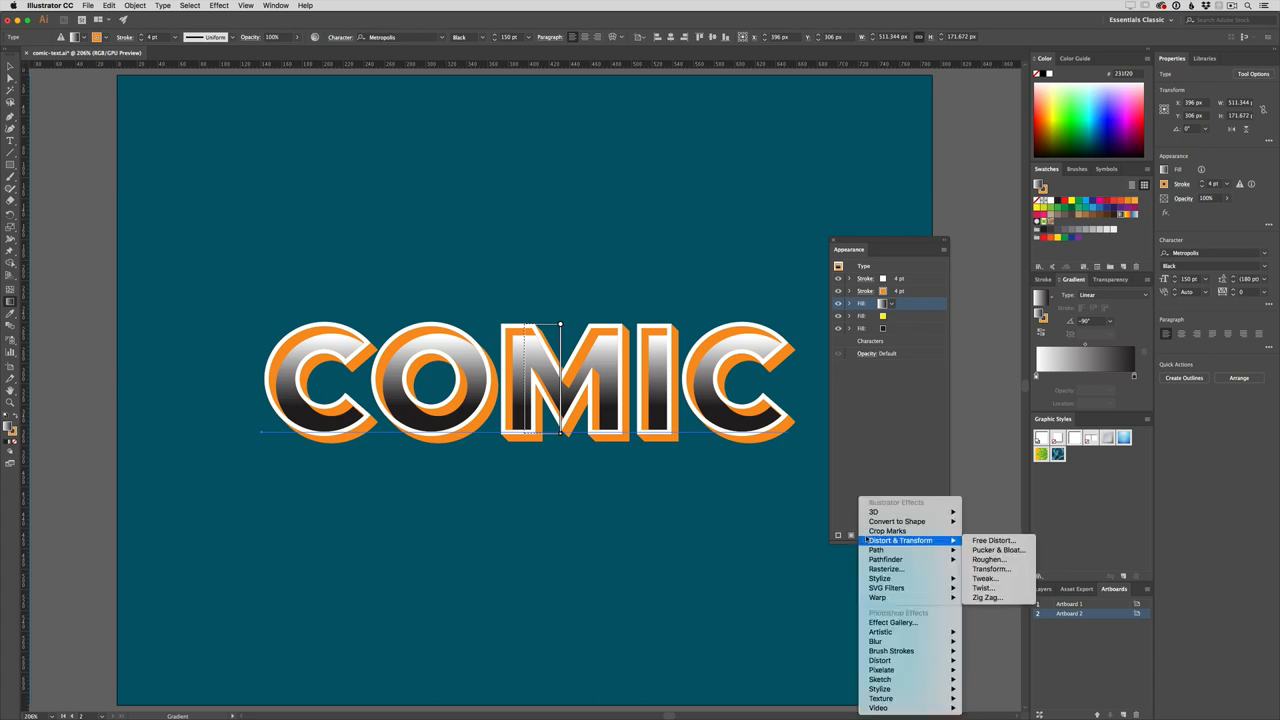
pyautogui.moveTo(882, 670)
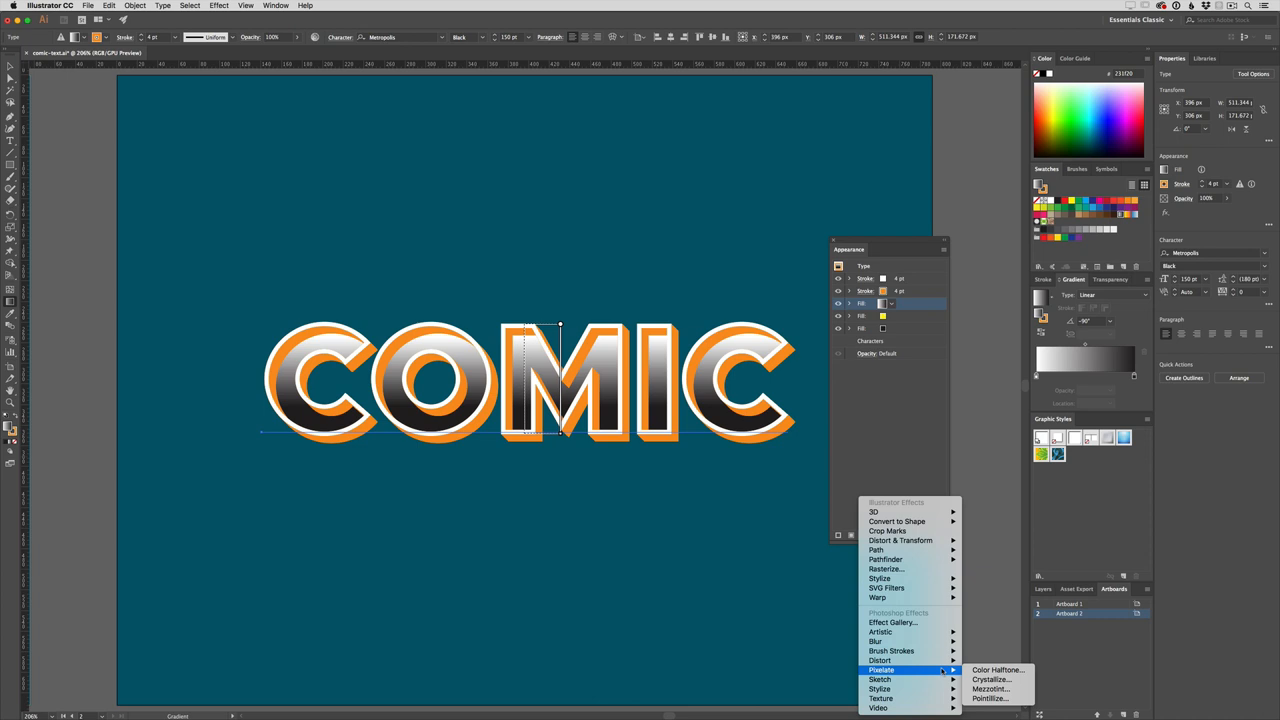
# Apply a Color Halftone effect to the gradient fill for a comic-print dot texture.
pyautogui.click(996, 670)
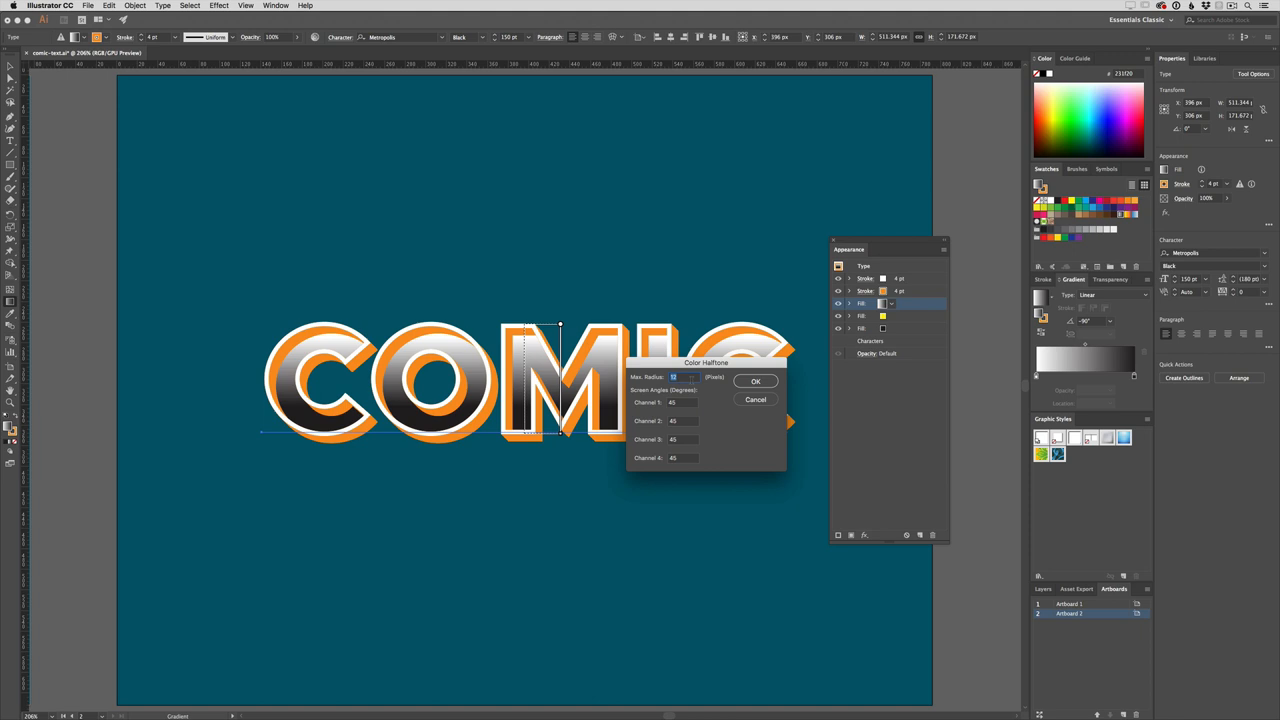
pyautogui.click(756, 380)
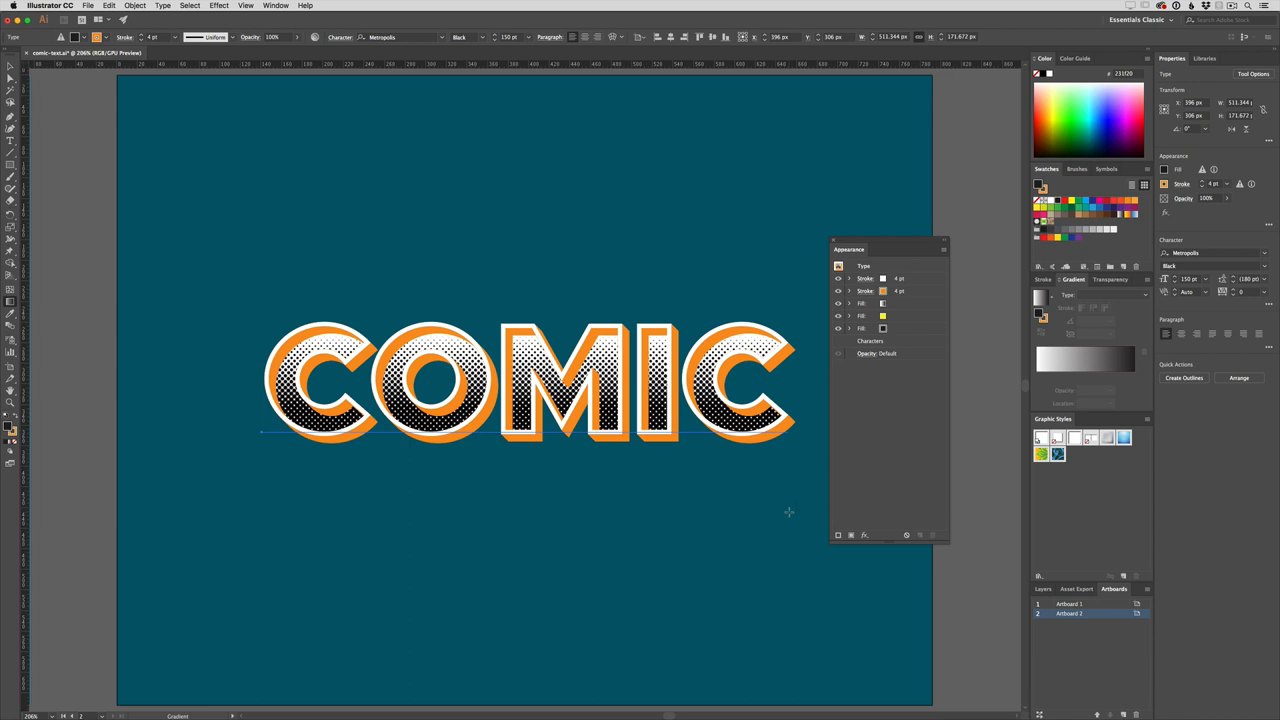
pyautogui.moveTo(796, 512)
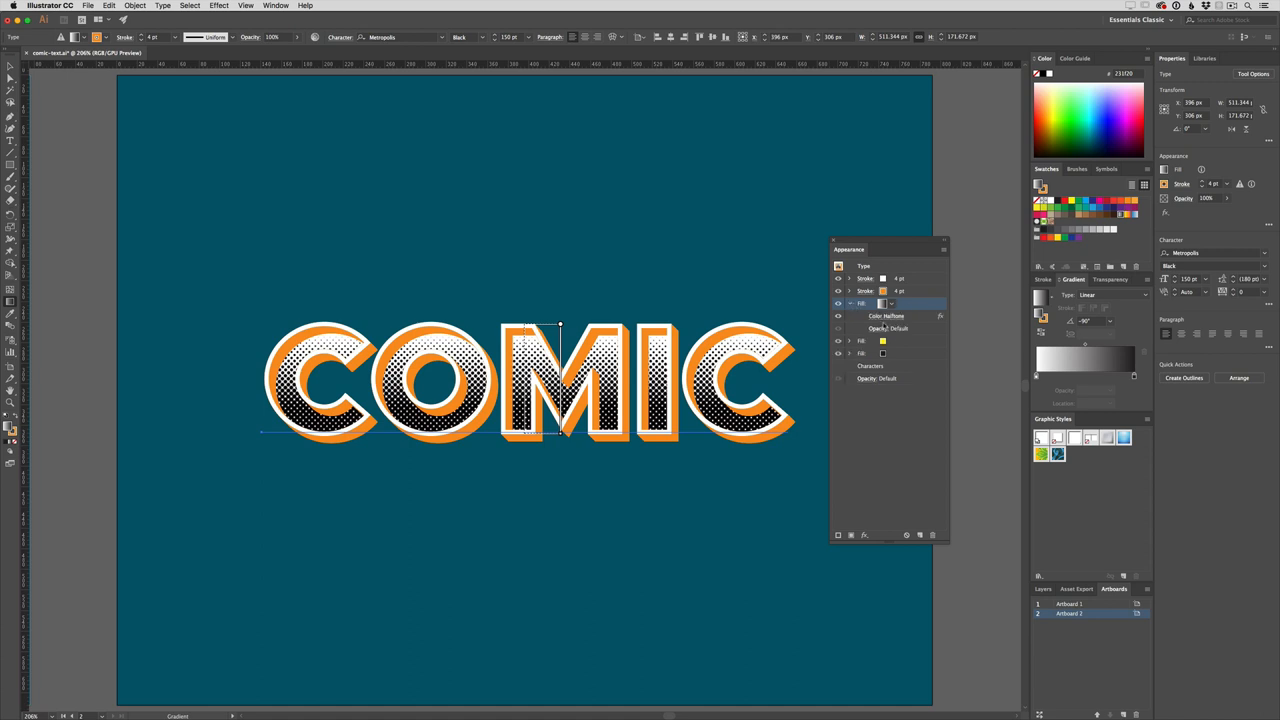
# Set the halftone fill's blend mode to Color Burn so orange dots show on yellow.
pyautogui.click(888, 328)
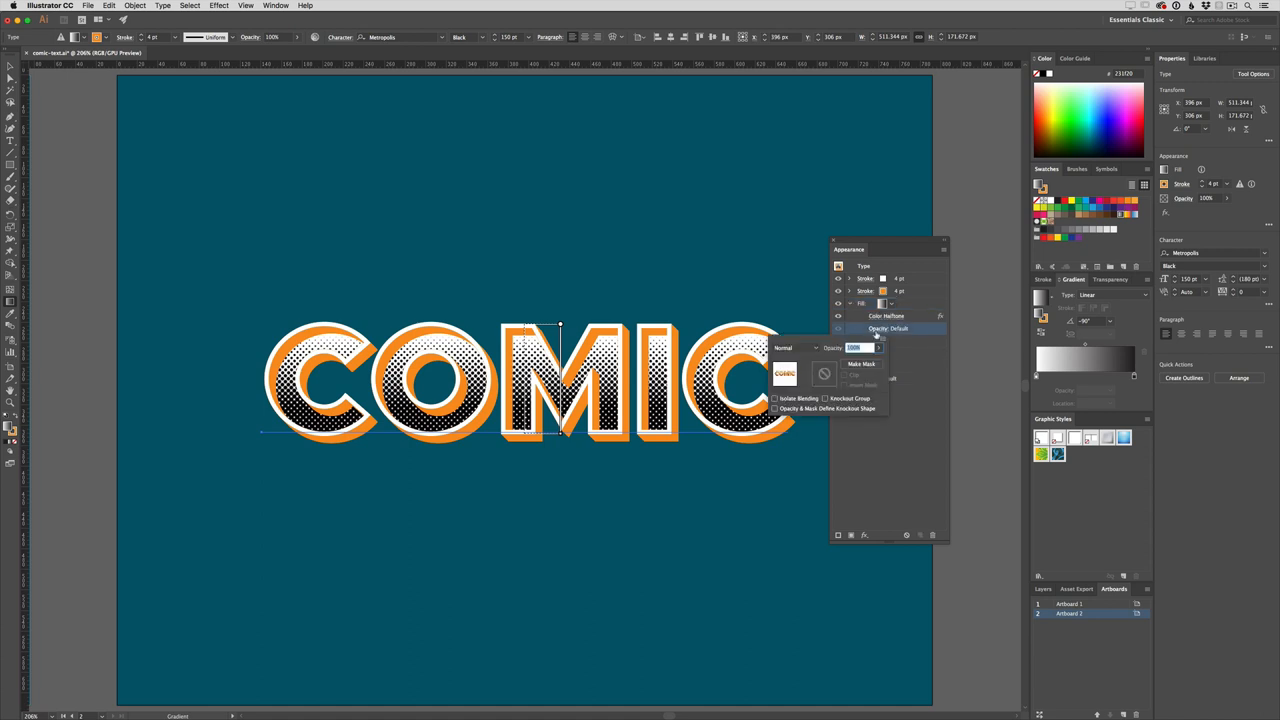
pyautogui.click(796, 348)
pyautogui.write('10')
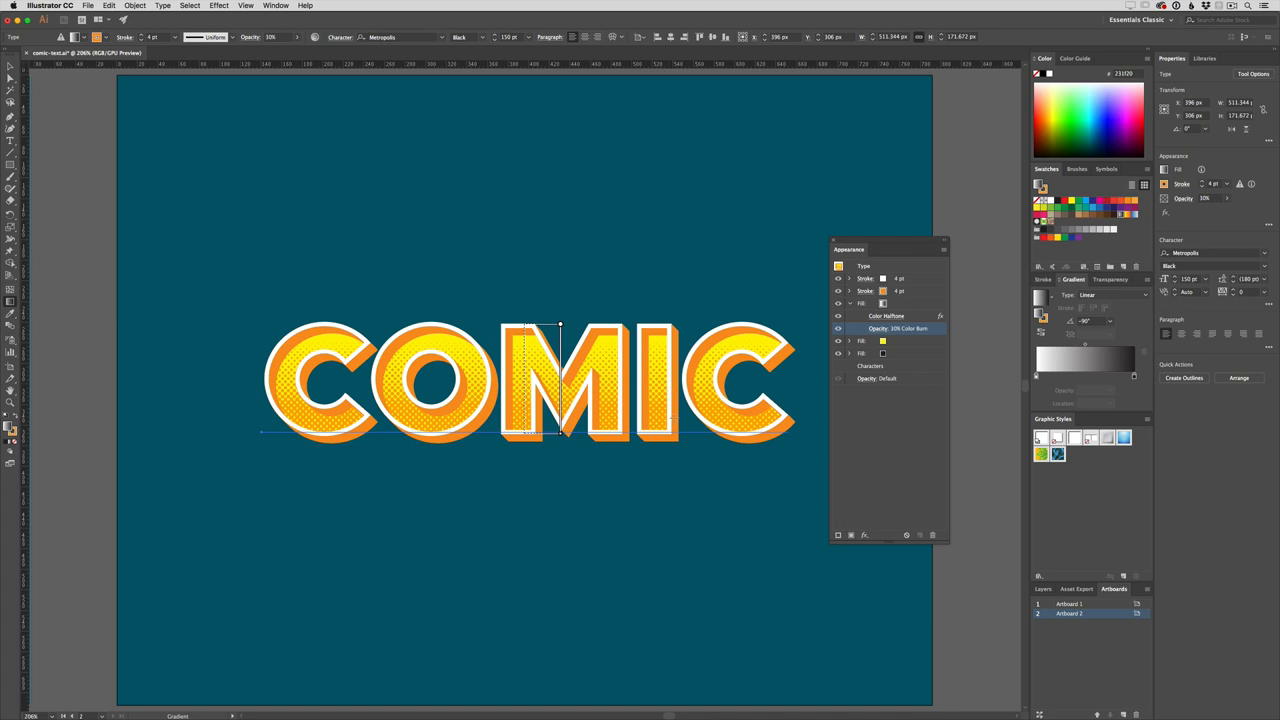
pyautogui.moveTo(816, 422)
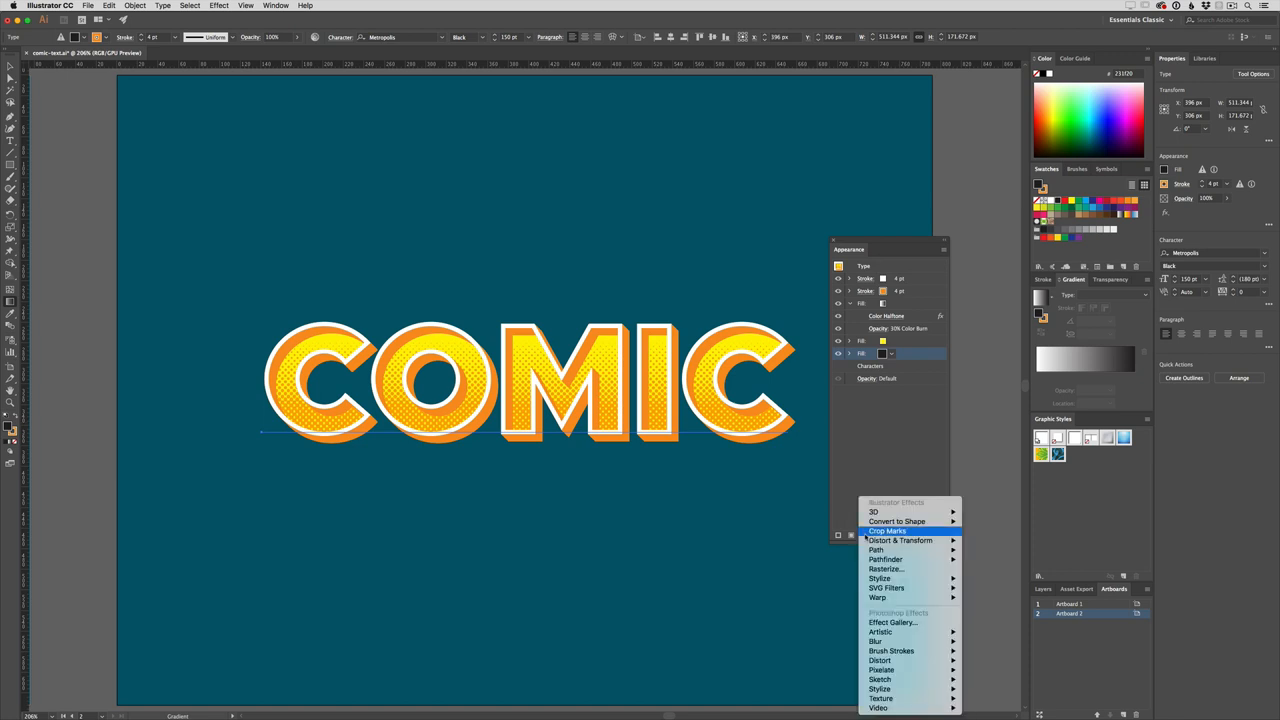
pyautogui.moveTo(900, 540)
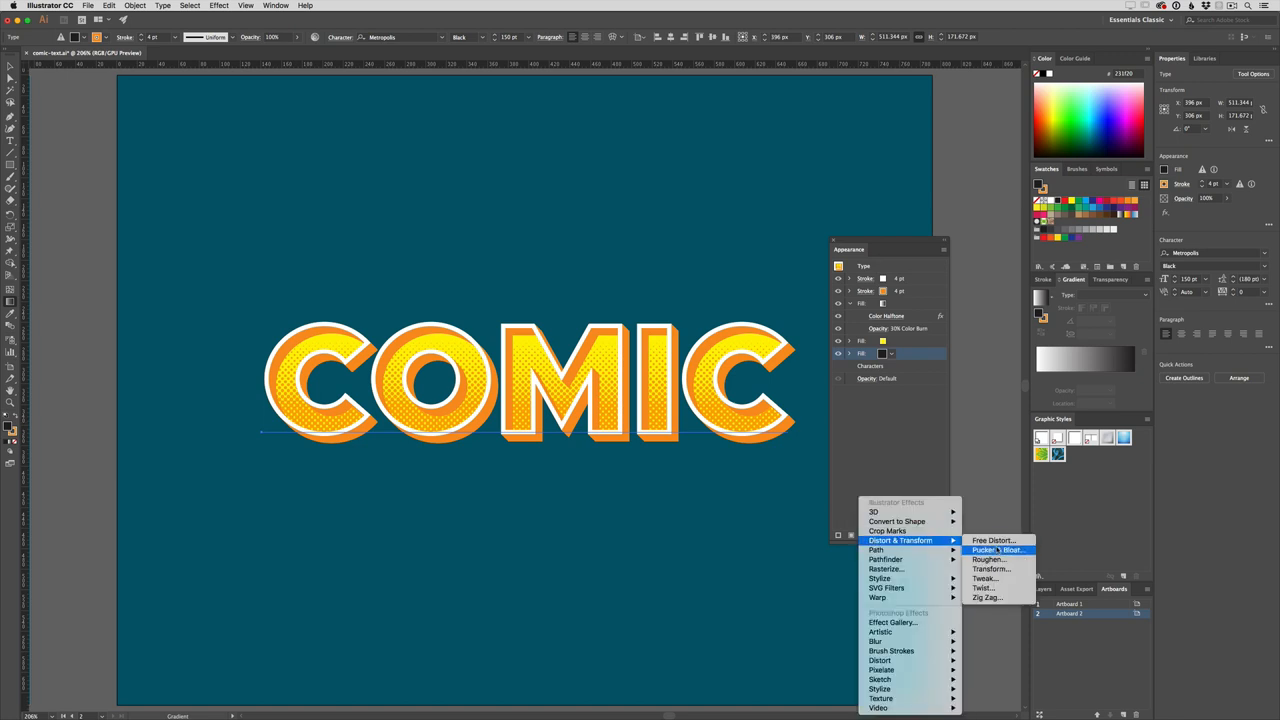
# Apply a Transform effect with move offsets and 60 copies for the stacked black shadow.
pyautogui.click(990, 568)
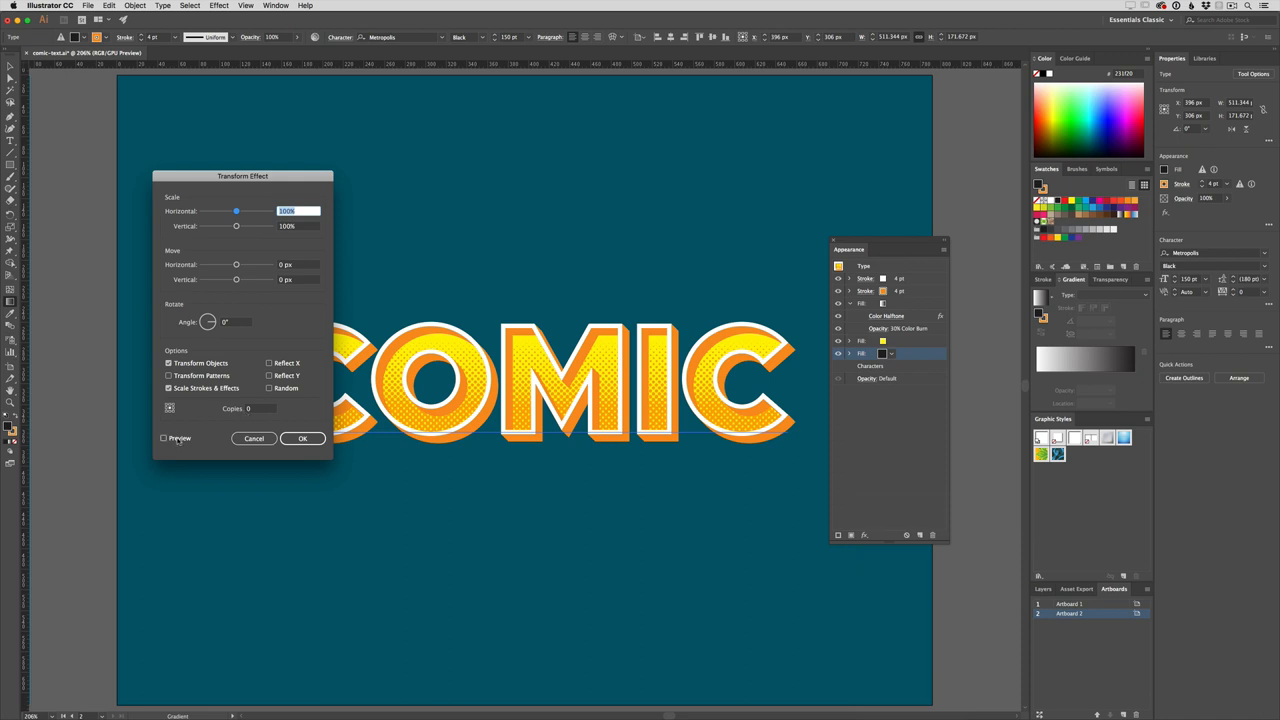
pyautogui.click(164, 438)
pyautogui.write('0.1')
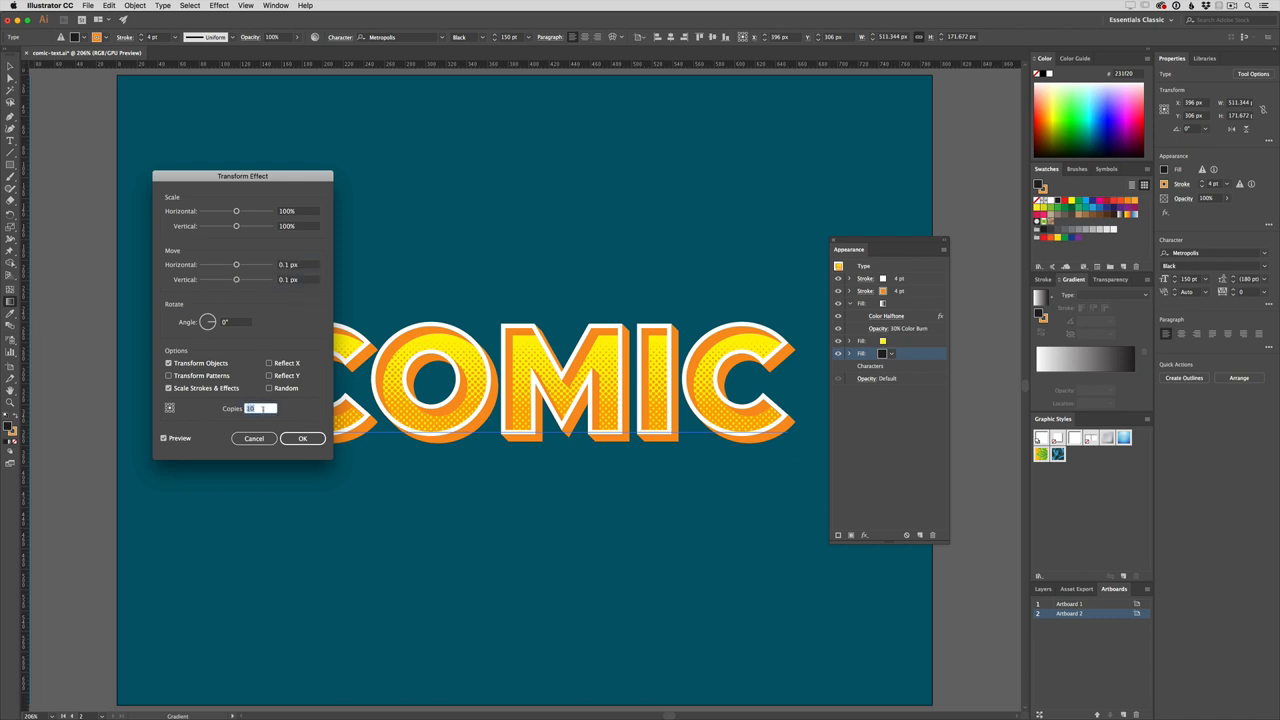
pyautogui.write('60')
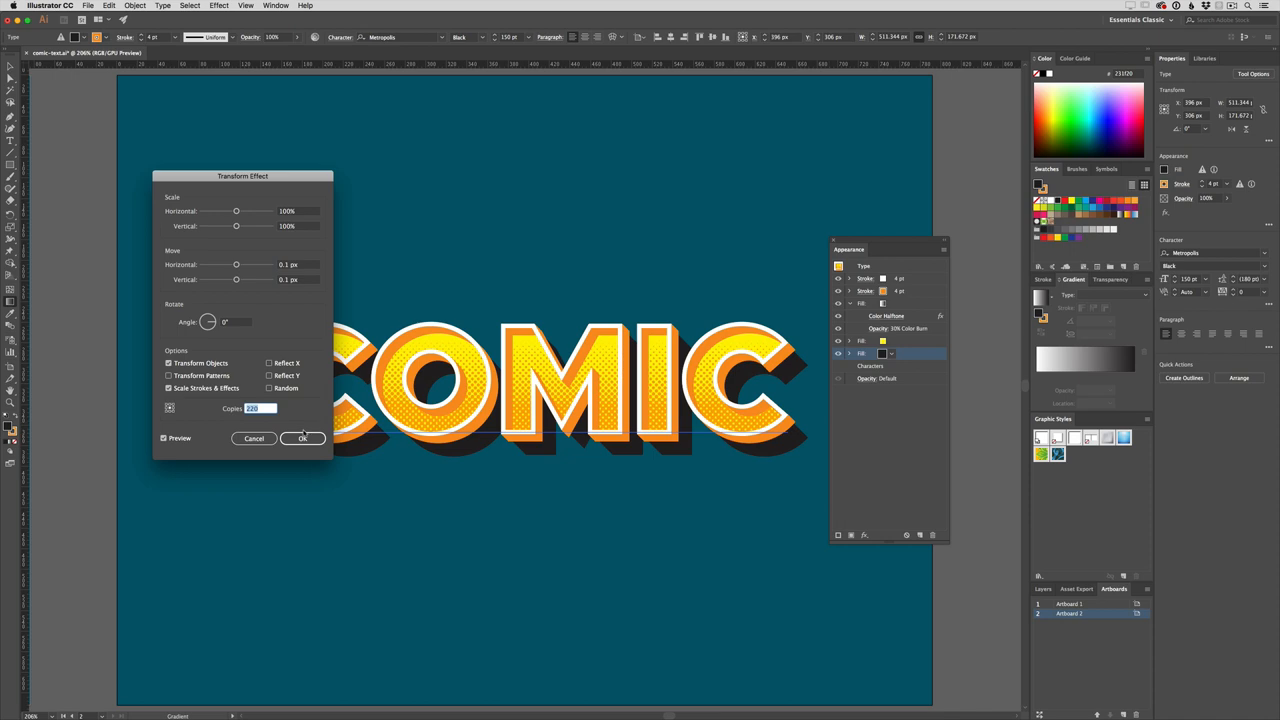
pyautogui.click(304, 438)
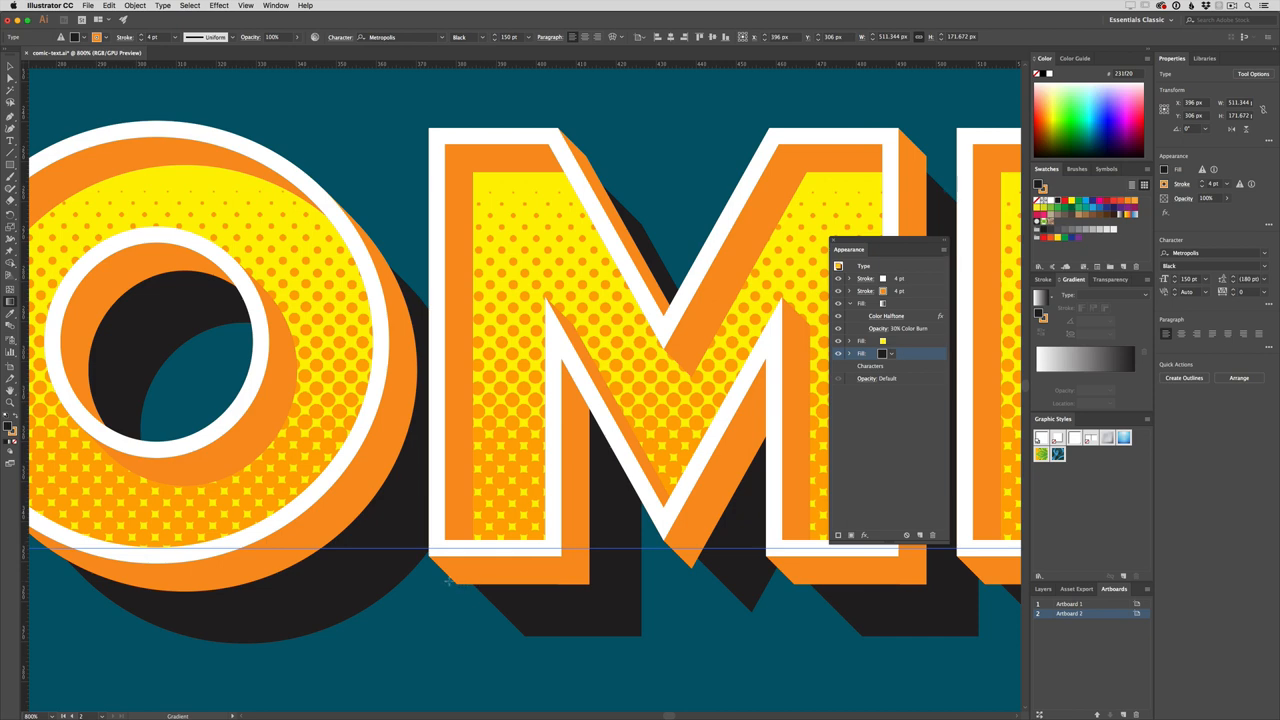
pyautogui.moveTo(580, 618)
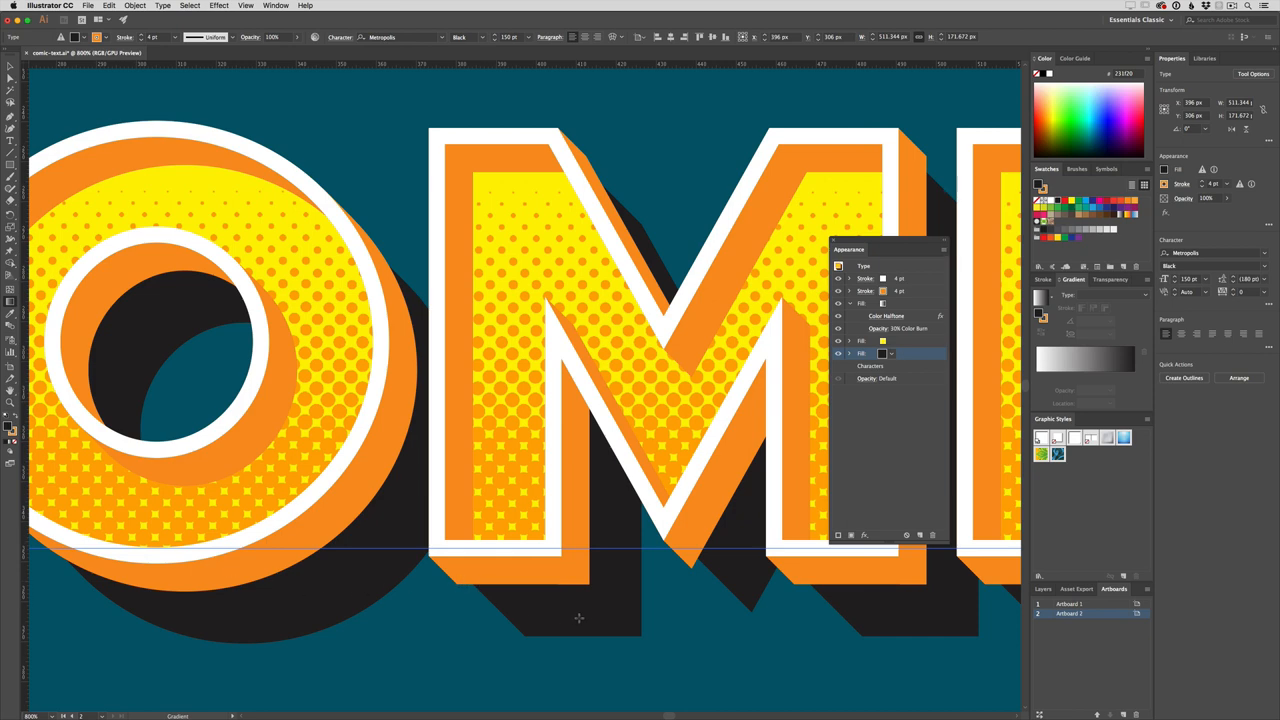
pyautogui.moveTo(748, 596)
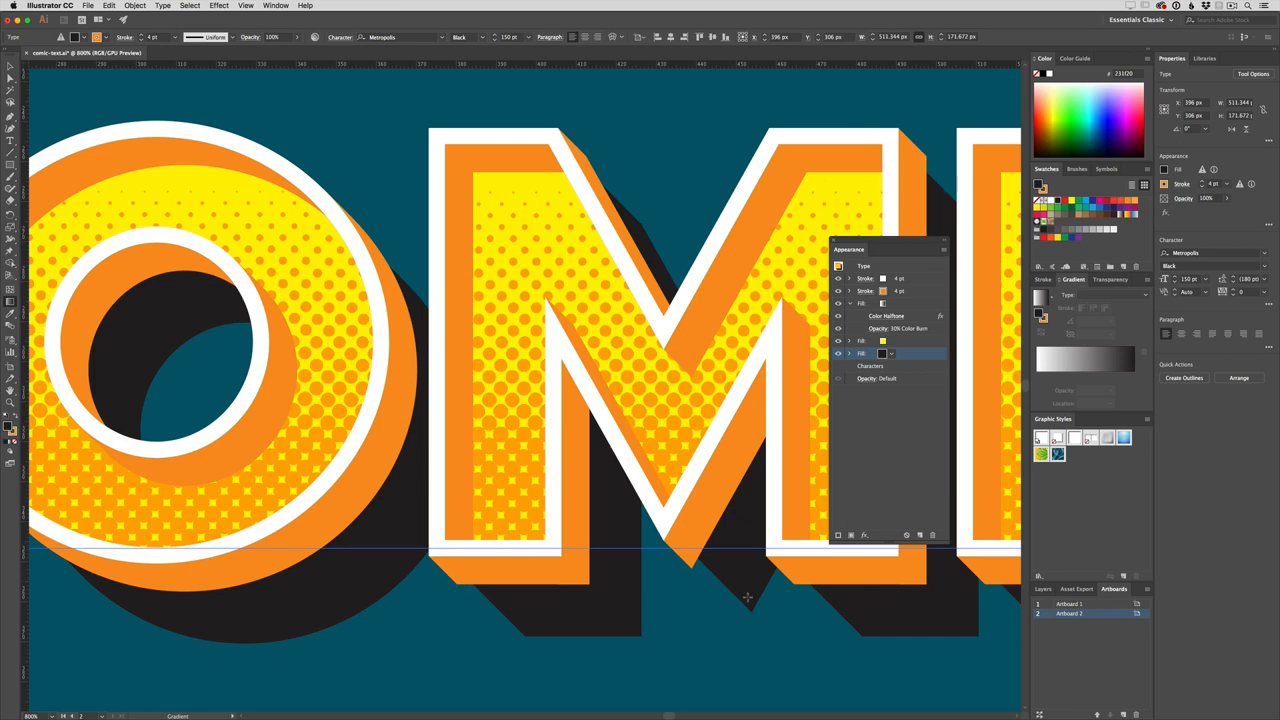
pyautogui.moveTo(908, 358)
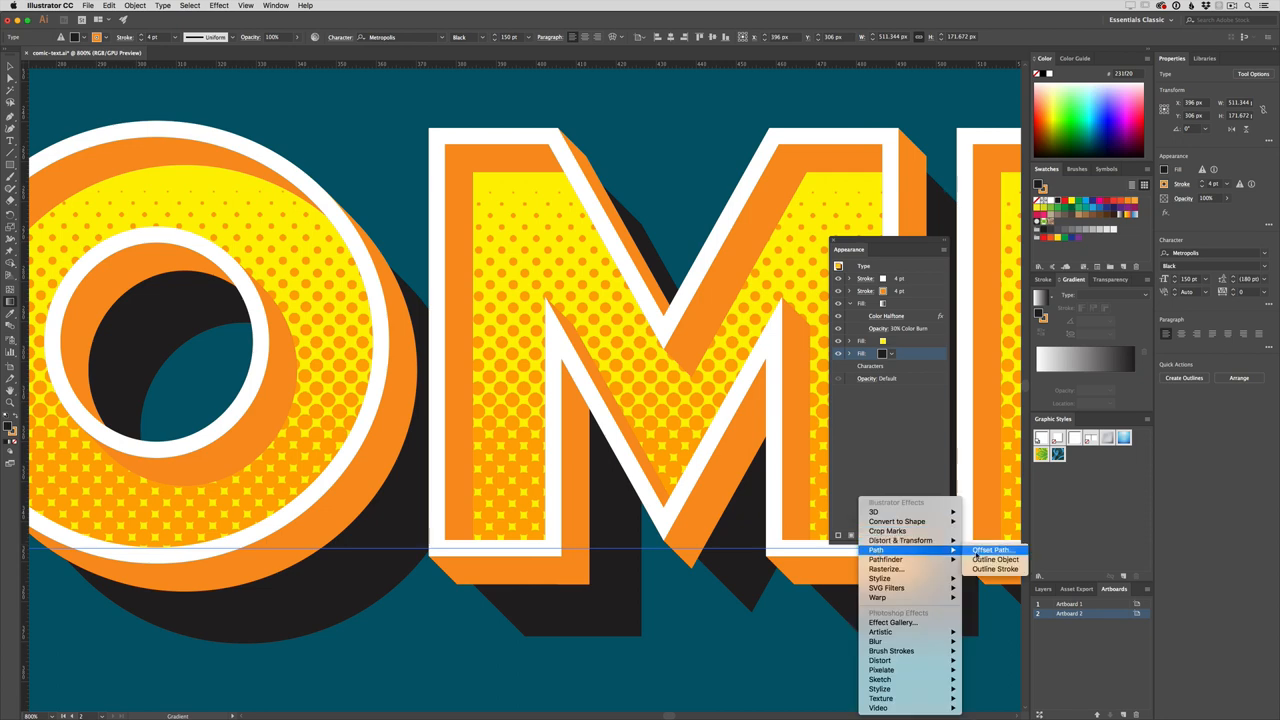
# Widen the black depth shadow with an outward Offset Path effect so it extends past the orange extrusion.
pyautogui.click(988, 550)
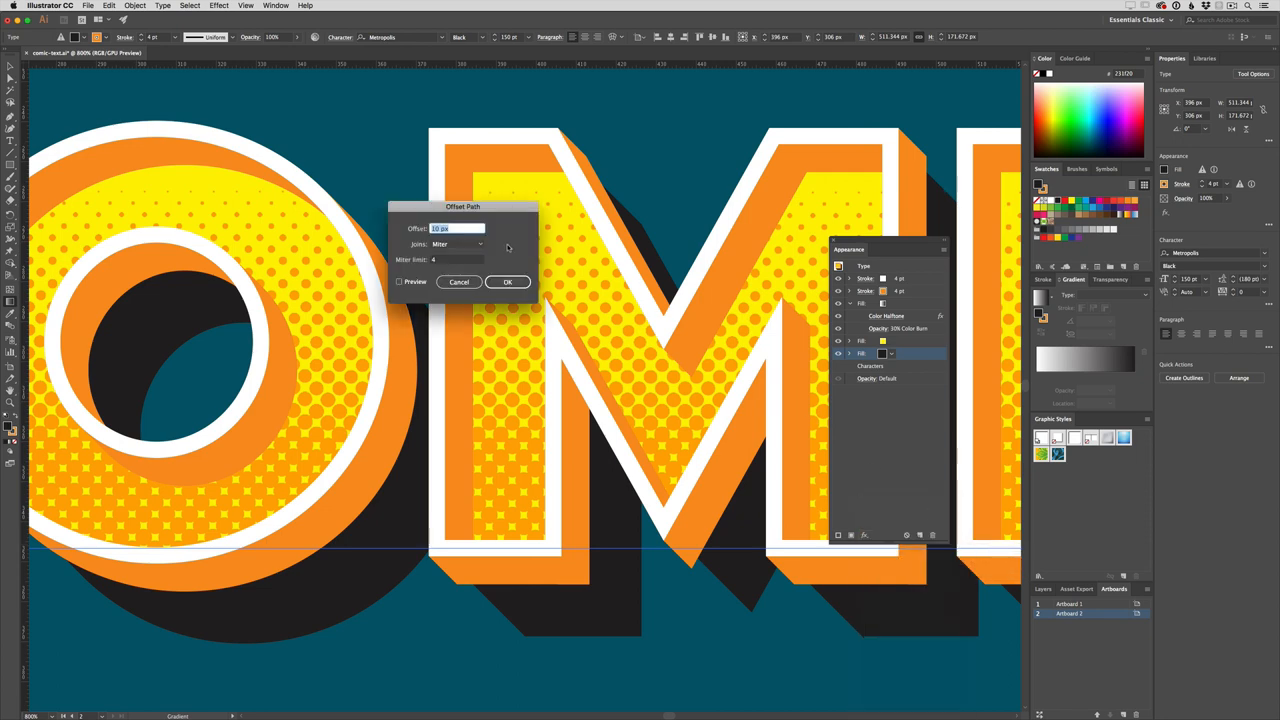
pyautogui.click(400, 280)
pyautogui.write('2.1')
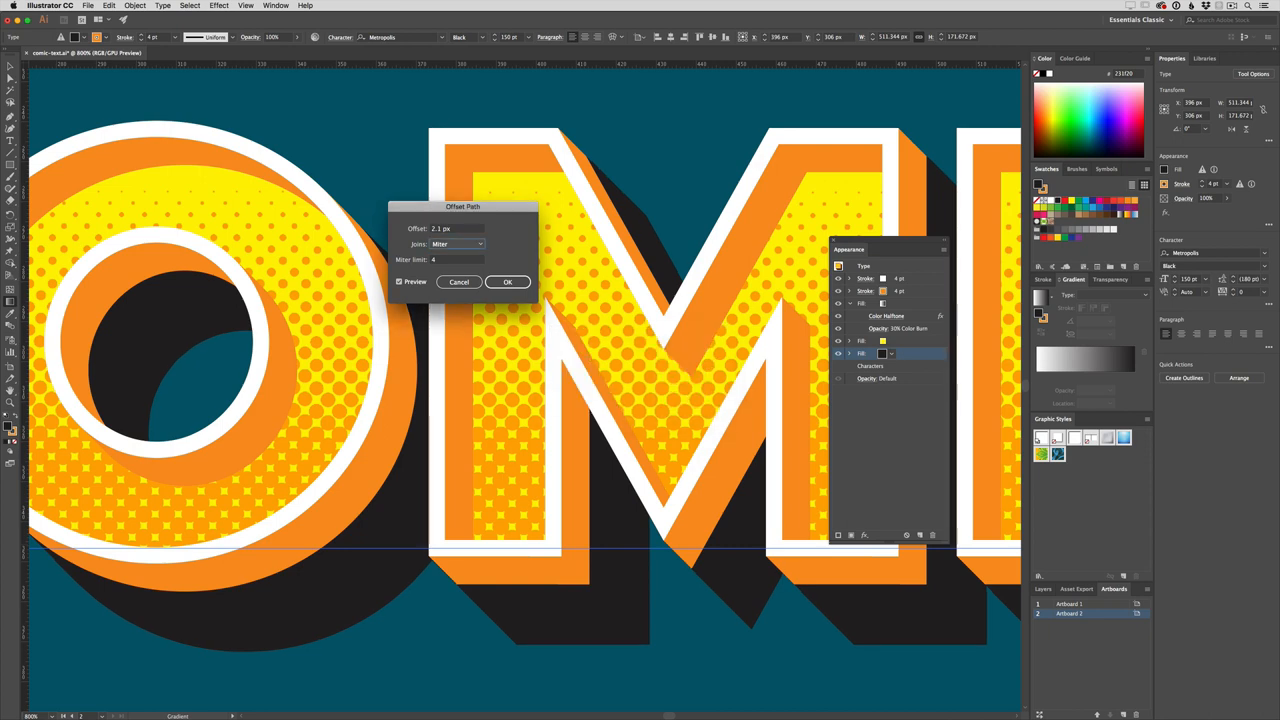
pyautogui.click(508, 282)
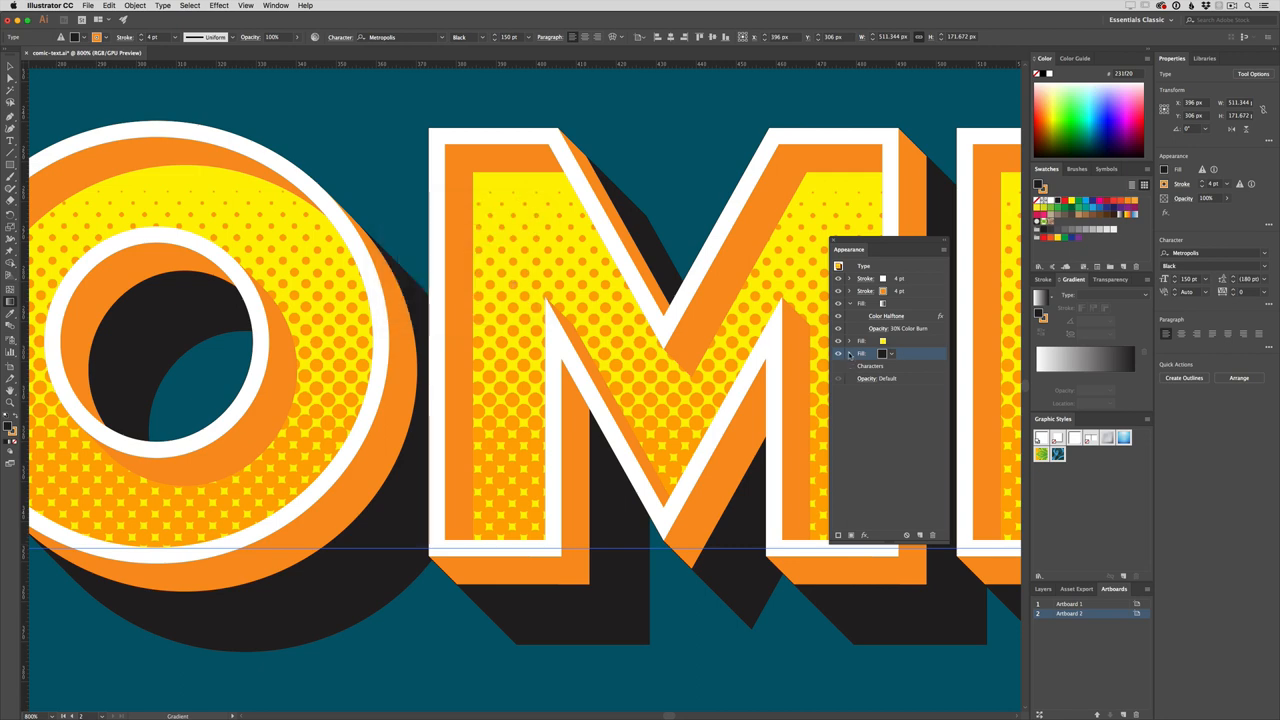
# Lower the black shadow fill's opacity so it reads as a soft see-through tone over the teal.
pyautogui.click(880, 390)
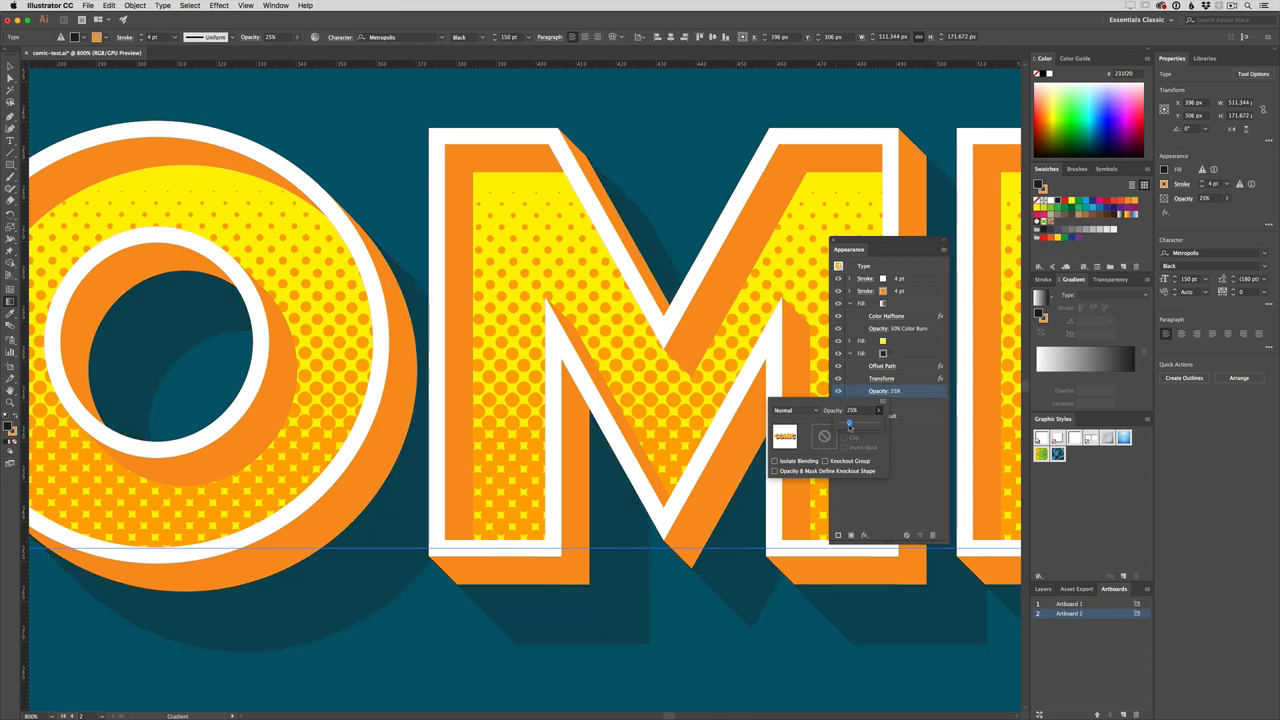
pyautogui.click(850, 410)
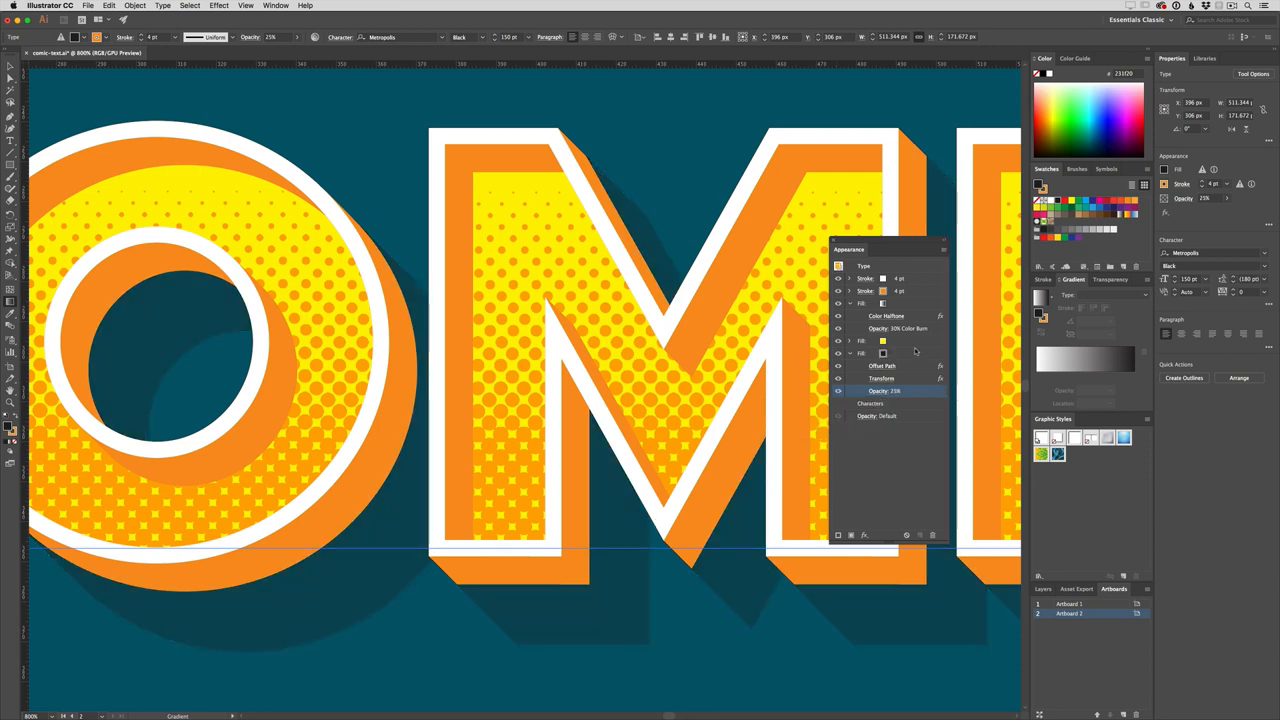